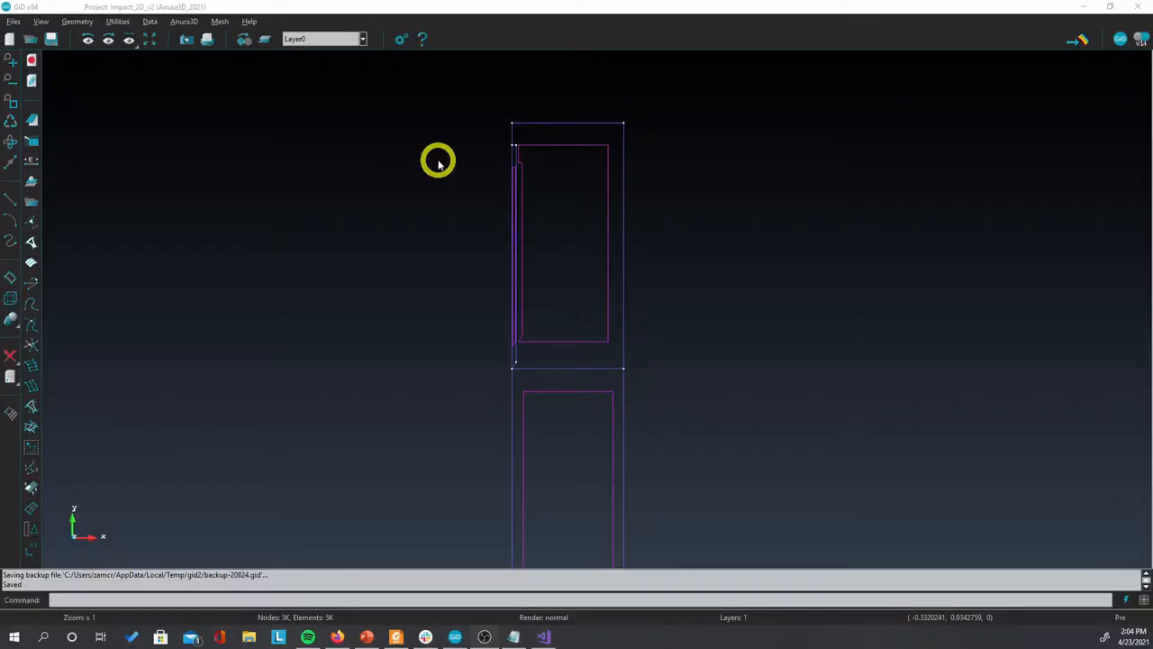
pyautogui.moveTo(454, 169)
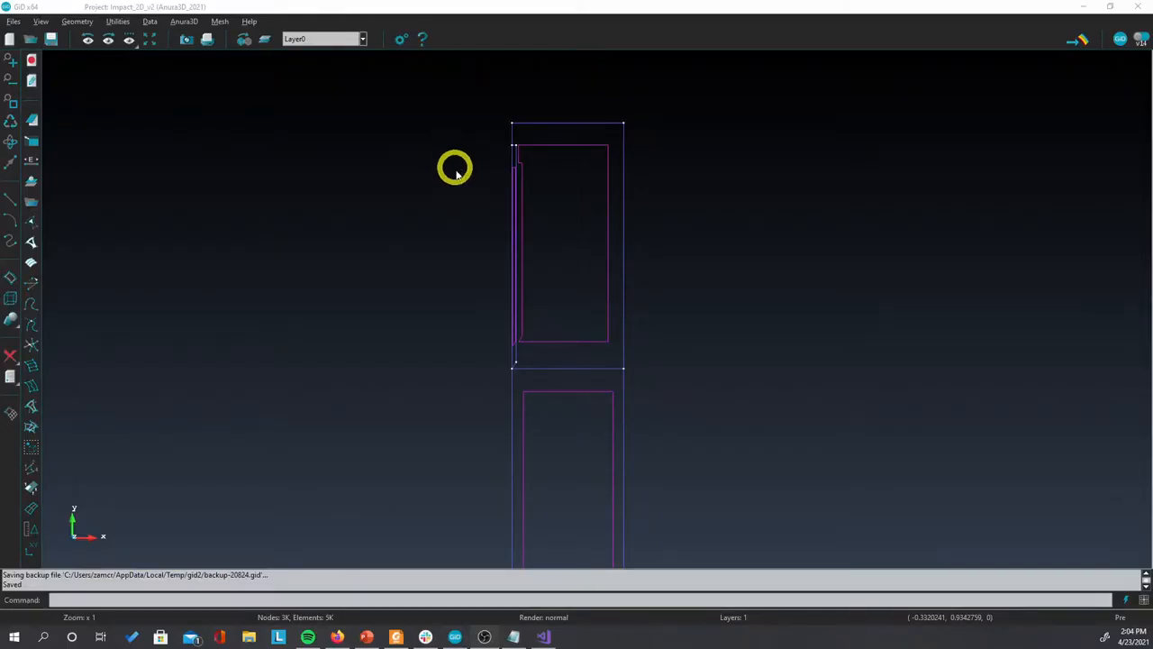
pyautogui.moveTo(494, 209)
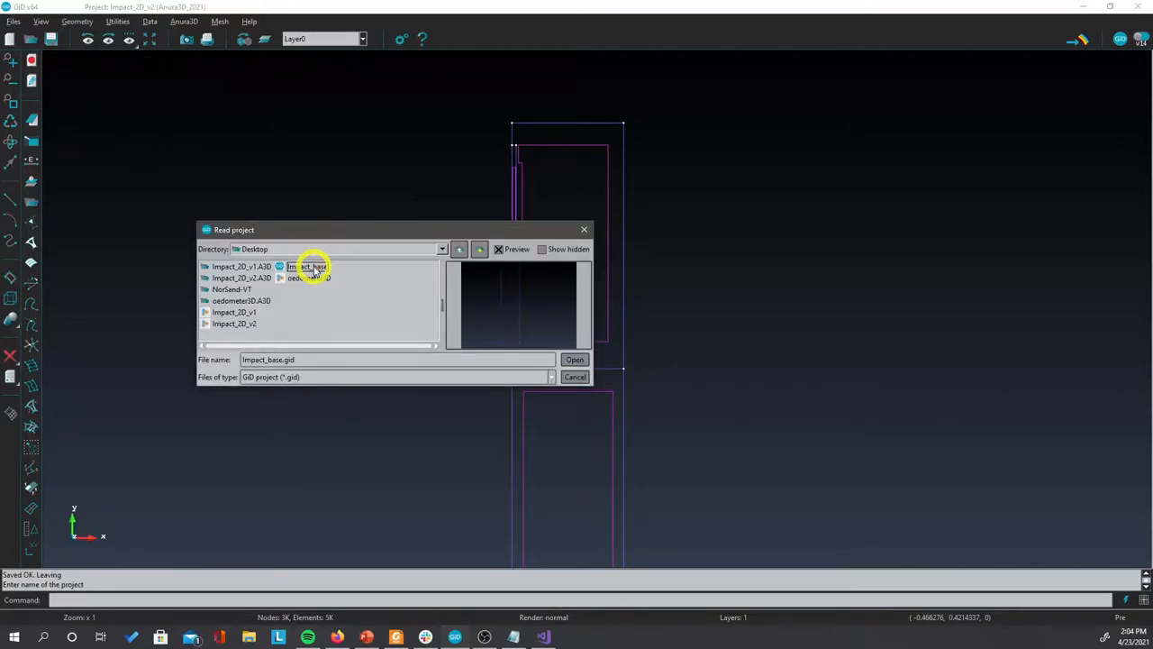
# - Load the impact_base.gid project with its two stacked rectangular surfaces
pyautogui.click(573, 360)
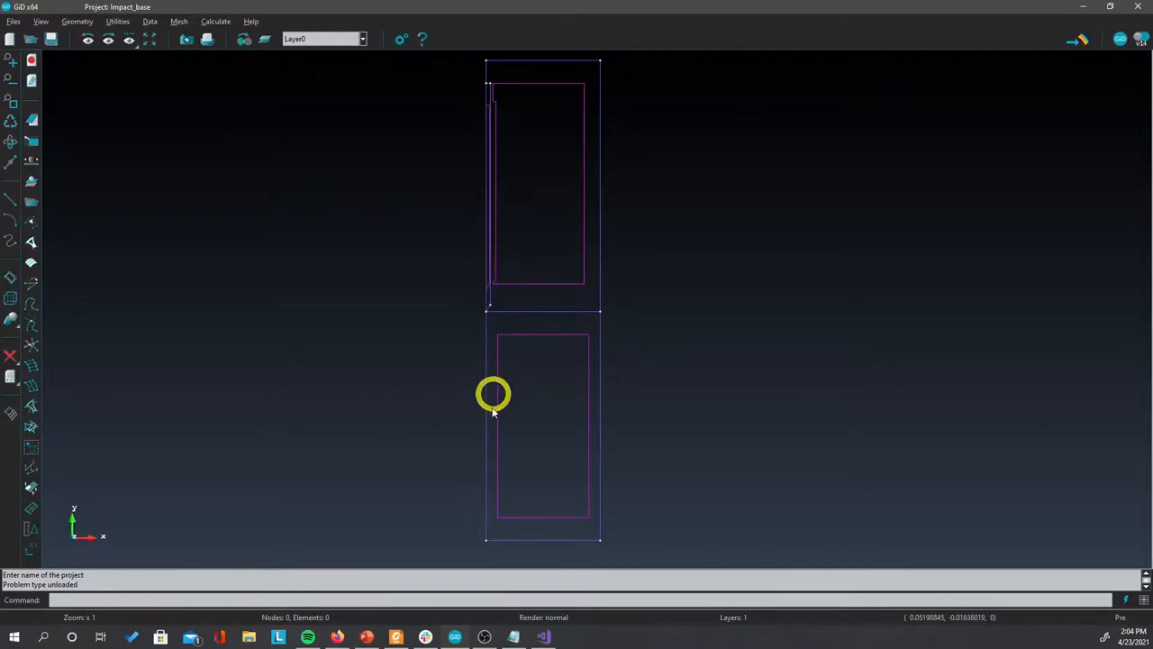
pyautogui.moveTo(483, 550)
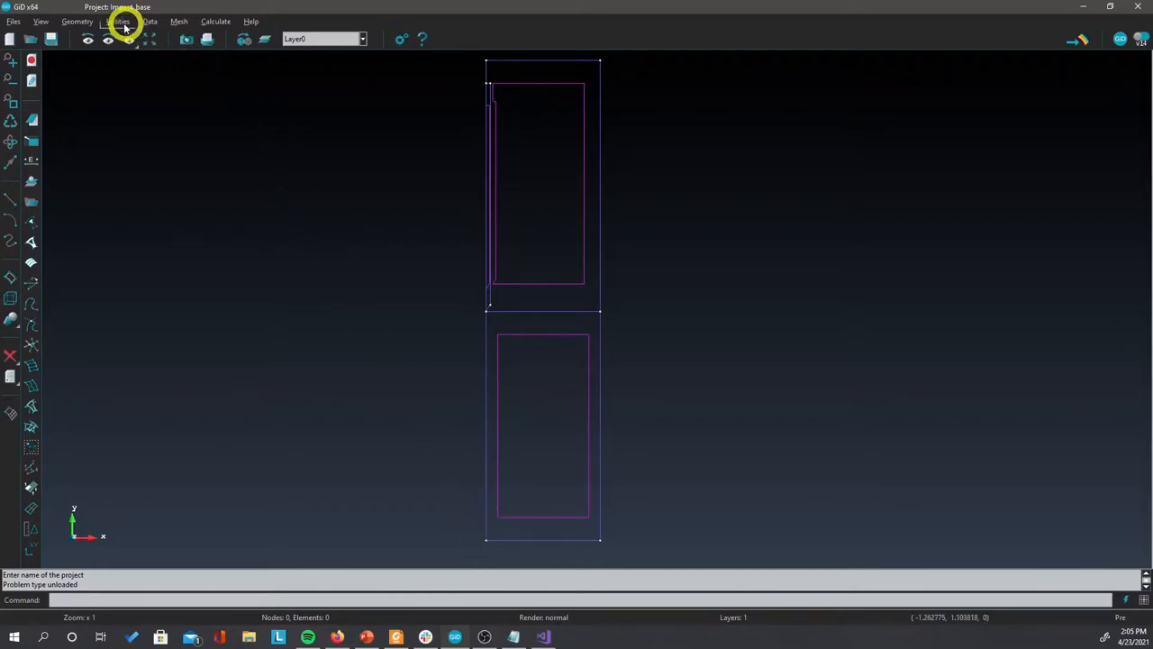
# - Set up a Copy of Surfaces as a Rotation of 20 degrees
pyautogui.click(119, 22)
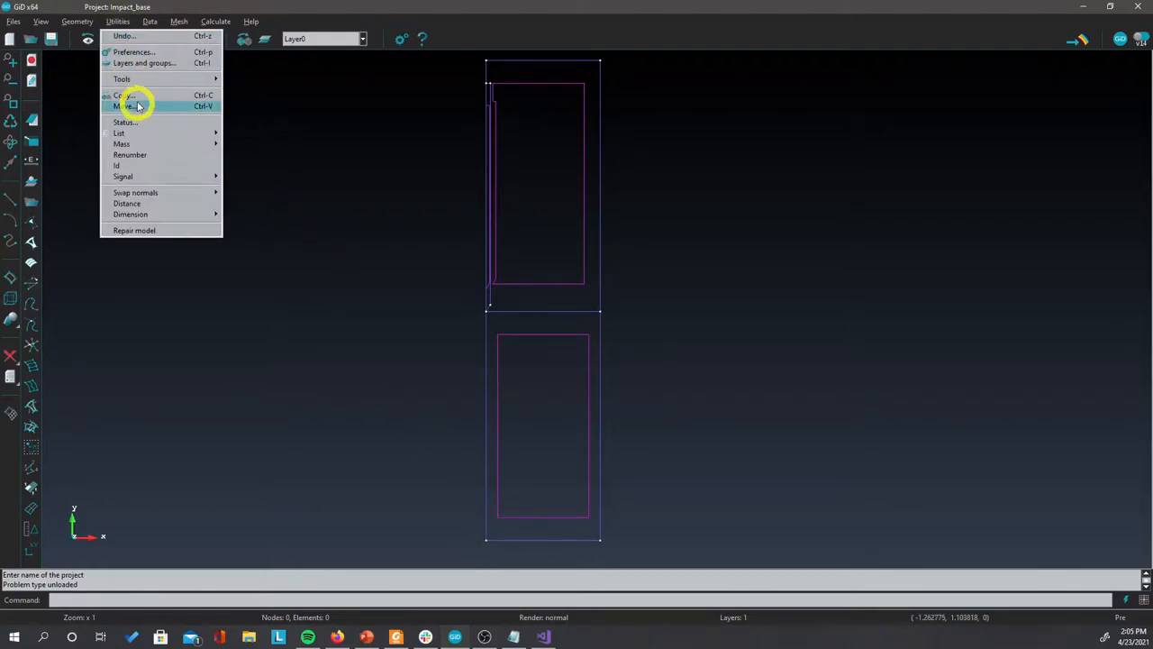
pyautogui.click(123, 96)
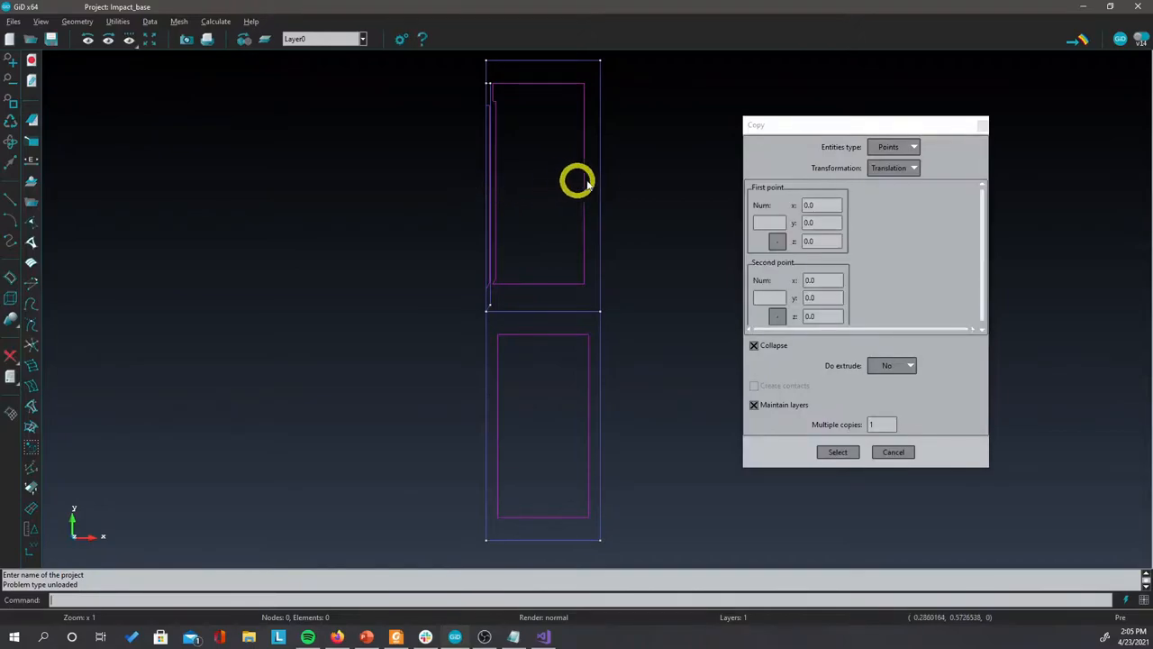
pyautogui.click(912, 147)
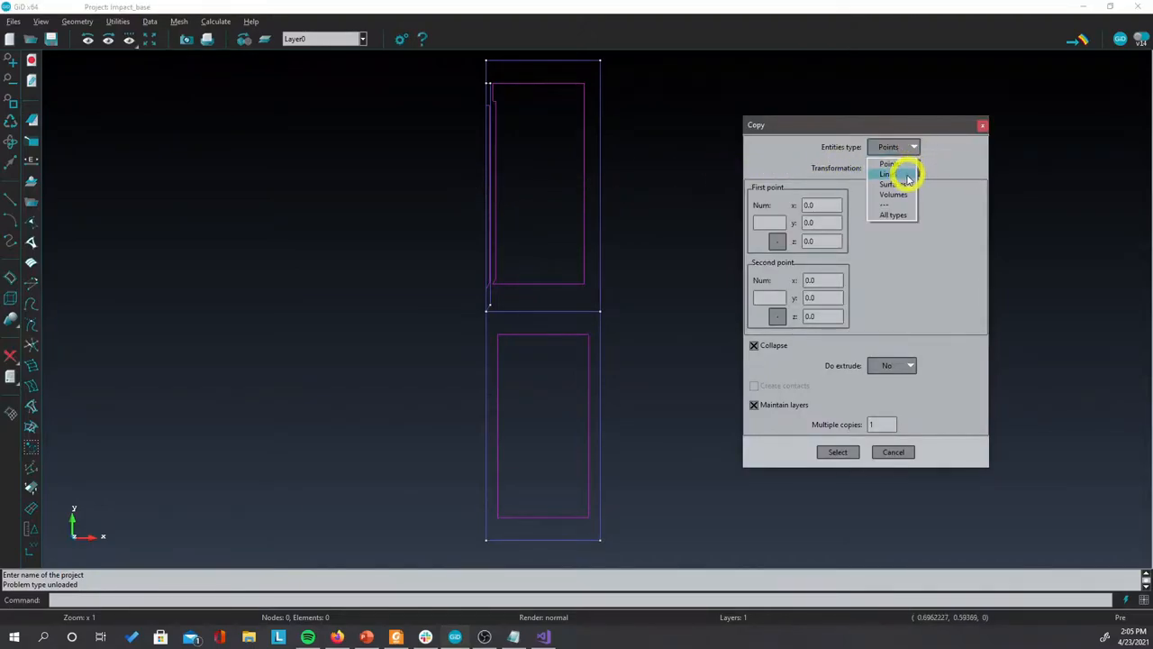
pyautogui.click(892, 184)
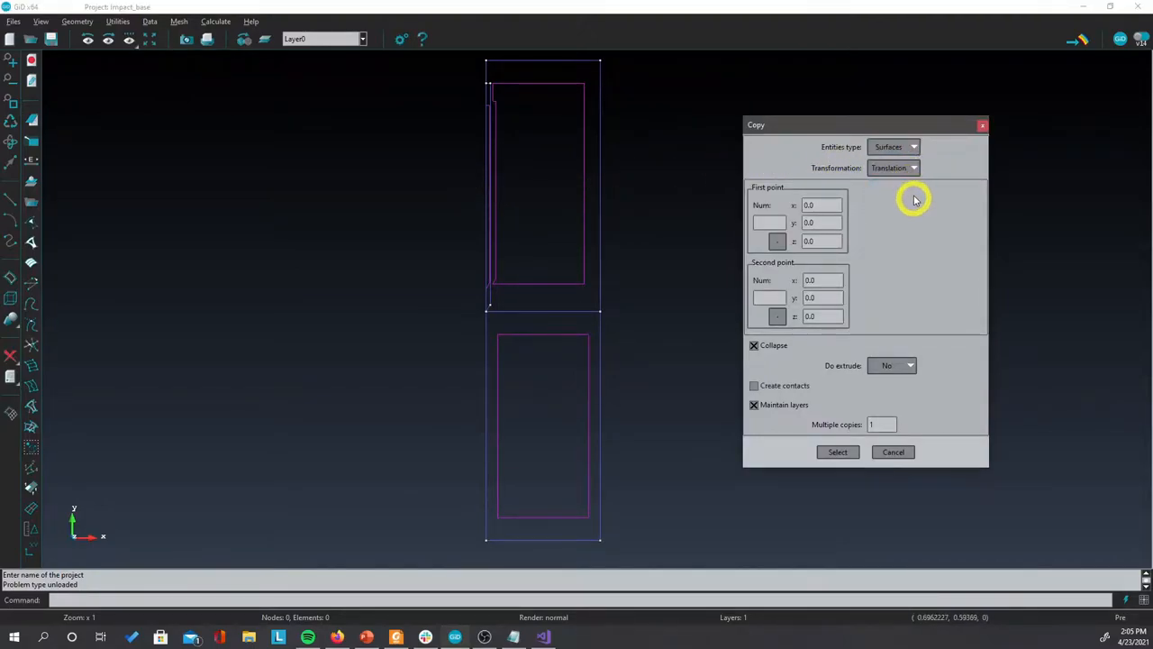
pyautogui.click(912, 167)
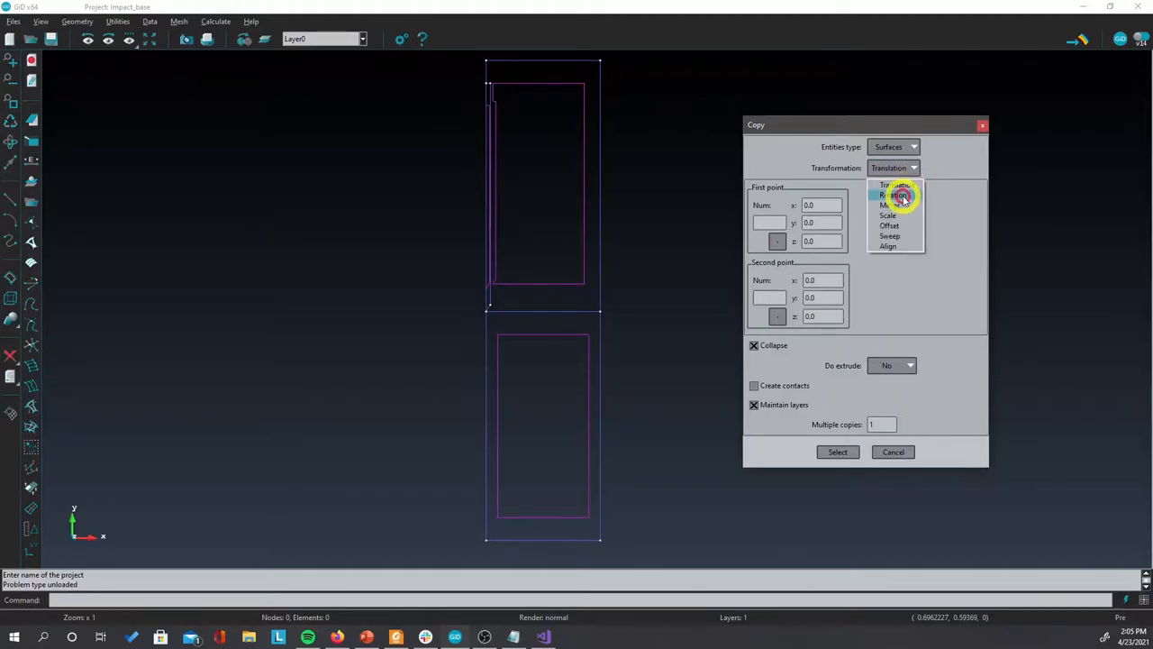
pyautogui.click(892, 194)
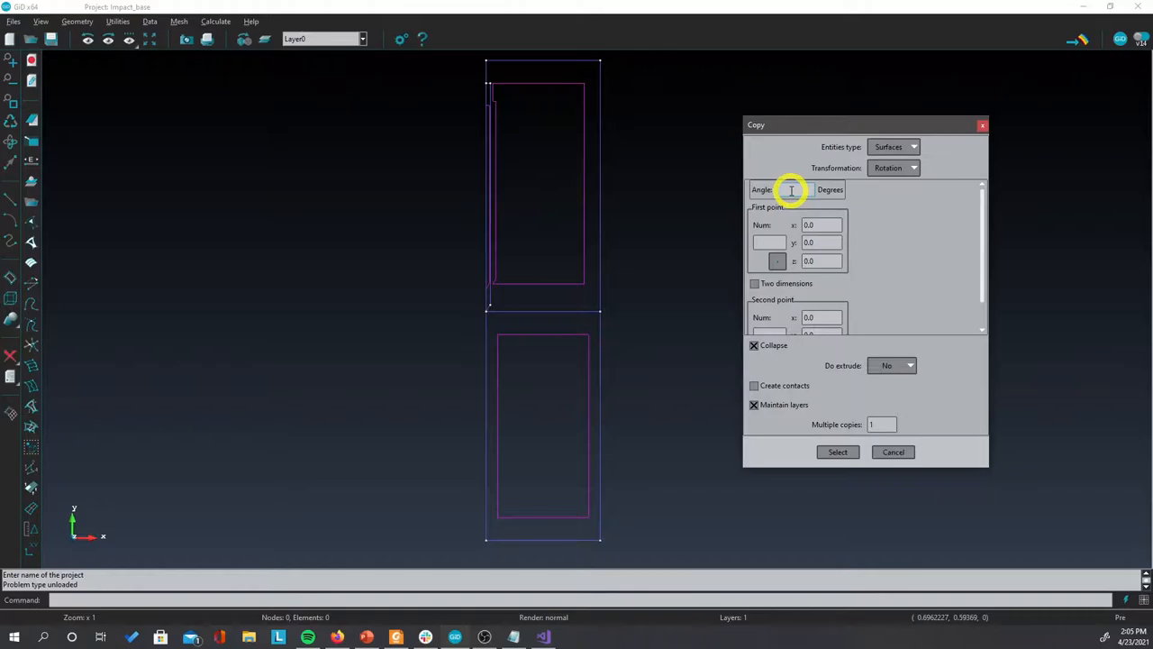
pyautogui.write('20')
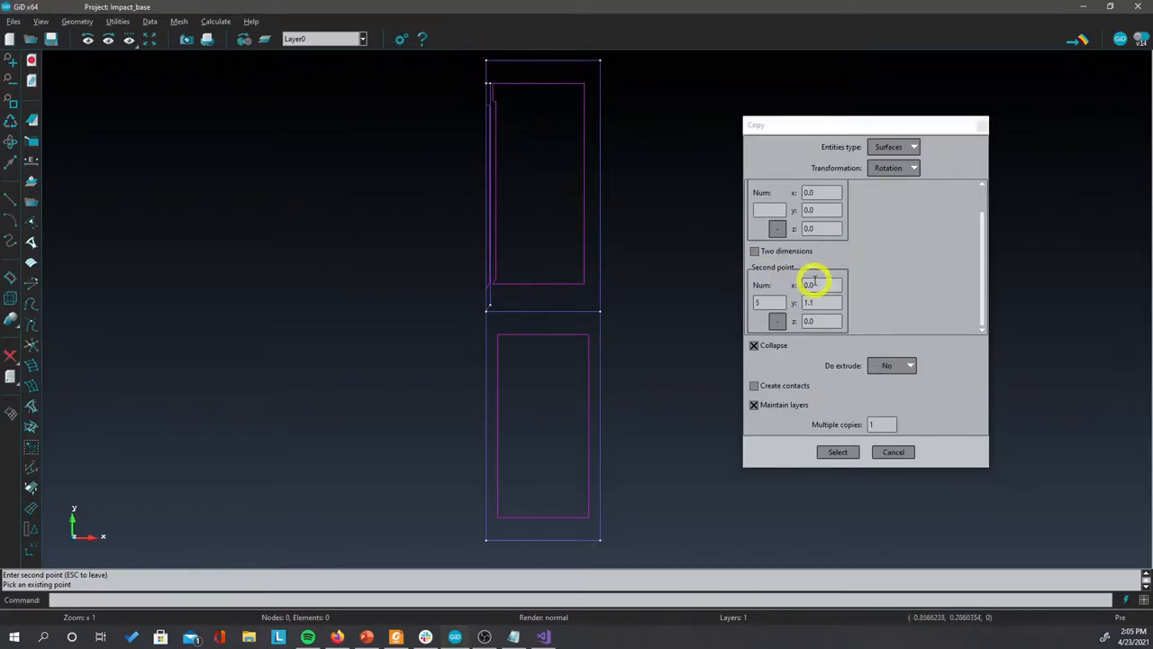
pyautogui.moveTo(941, 352)
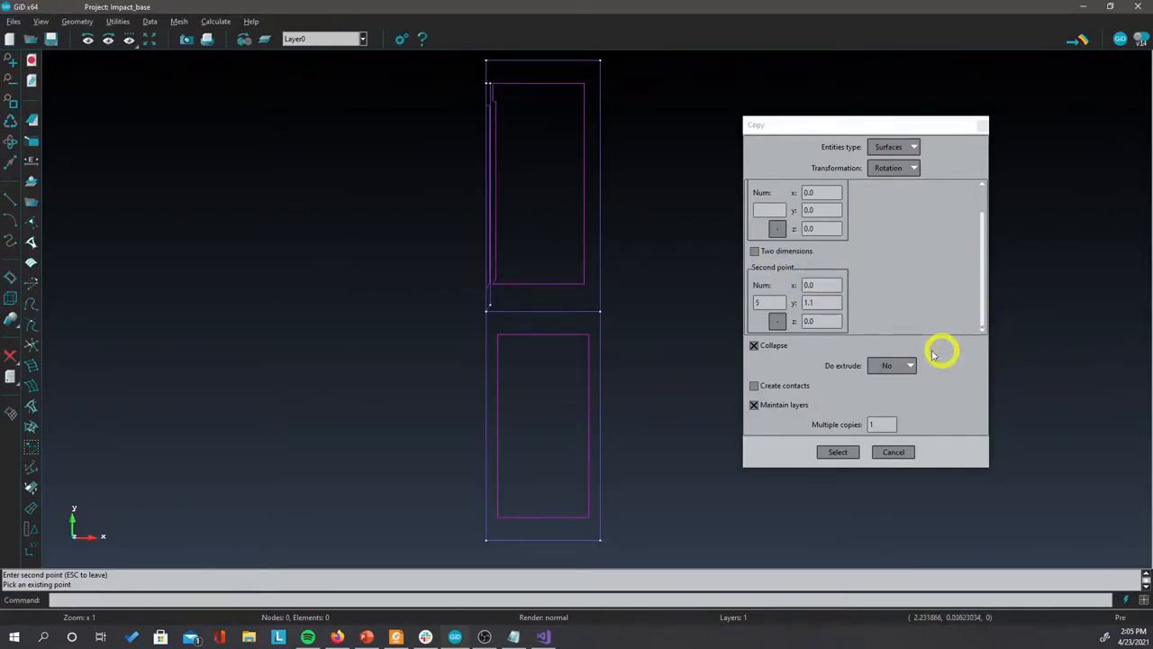
# - Set the copy to extrude Volumes and begin selecting the two surfaces
pyautogui.click(908, 364)
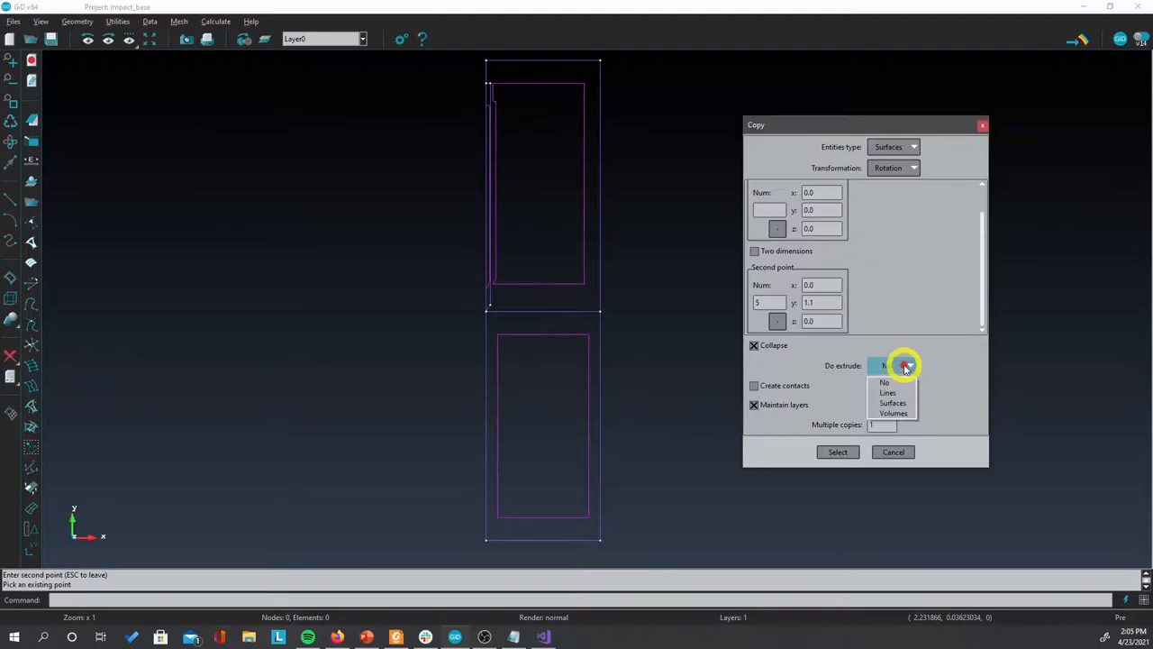
pyautogui.click(893, 412)
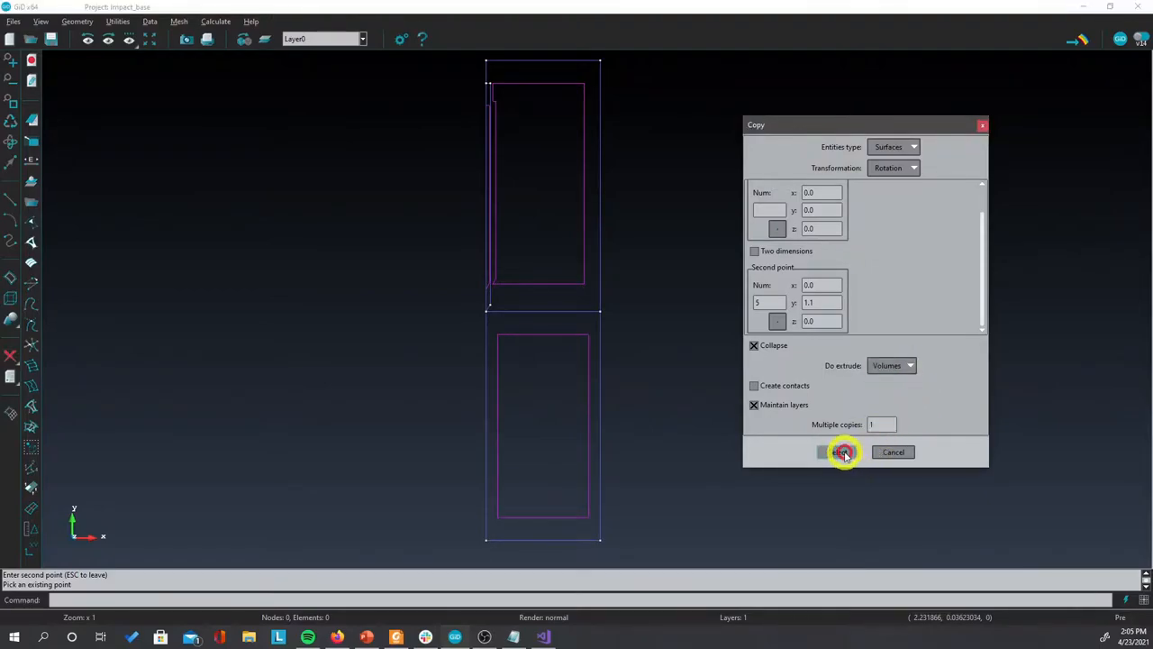
pyautogui.click(843, 452)
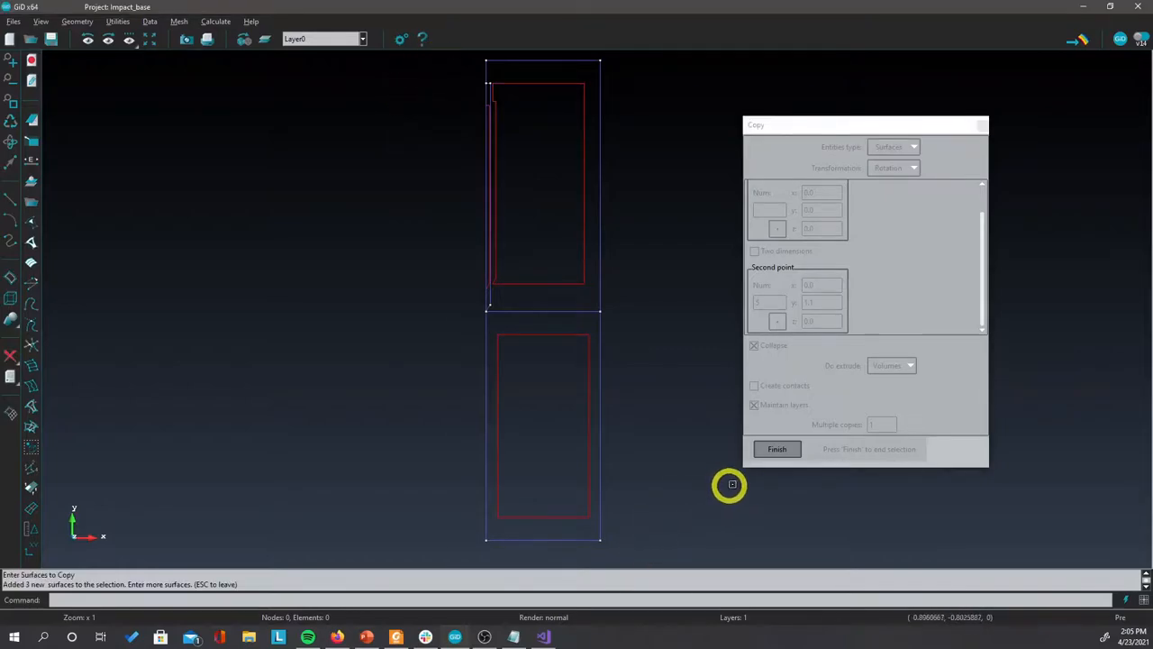
# - Create the rotated wedge volumes and orbit the view to inspect them in 3D
pyautogui.click(777, 448)
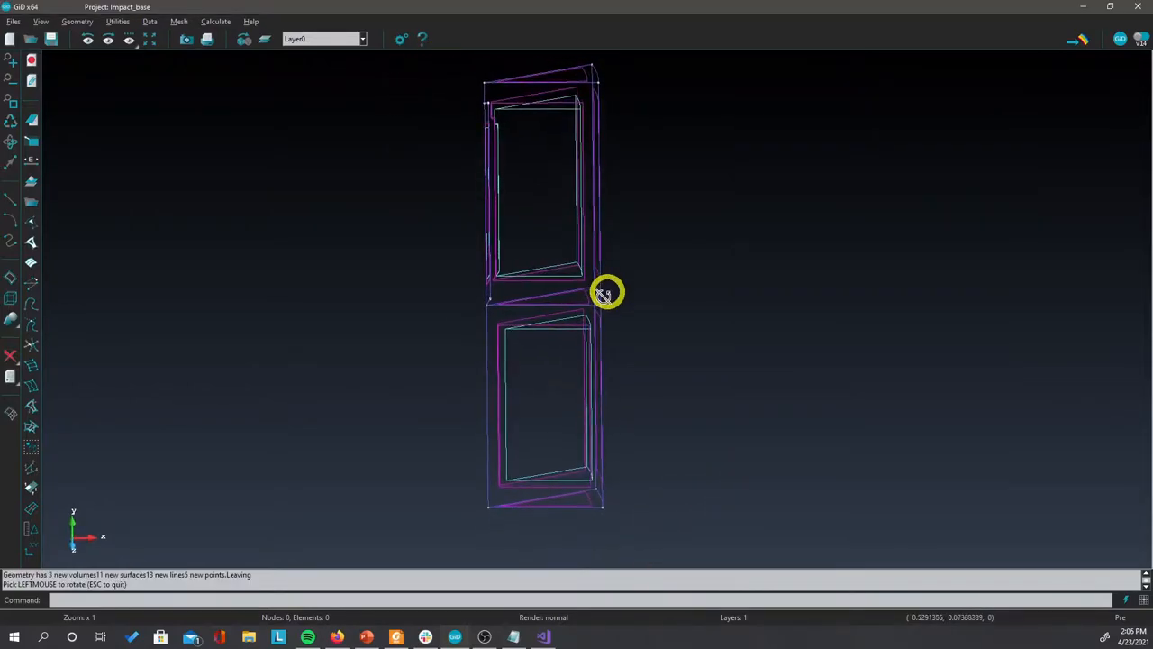
pyautogui.moveTo(605, 292); pyautogui.dragTo(580, 319)
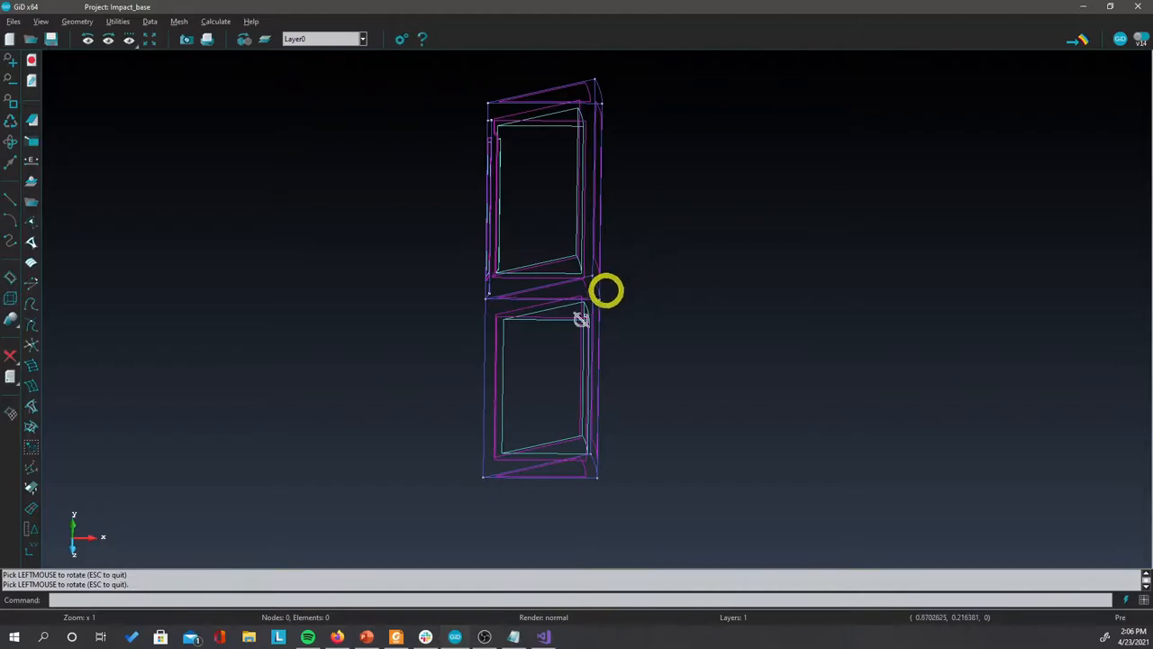
pyautogui.moveTo(606, 290); pyautogui.dragTo(649, 349)
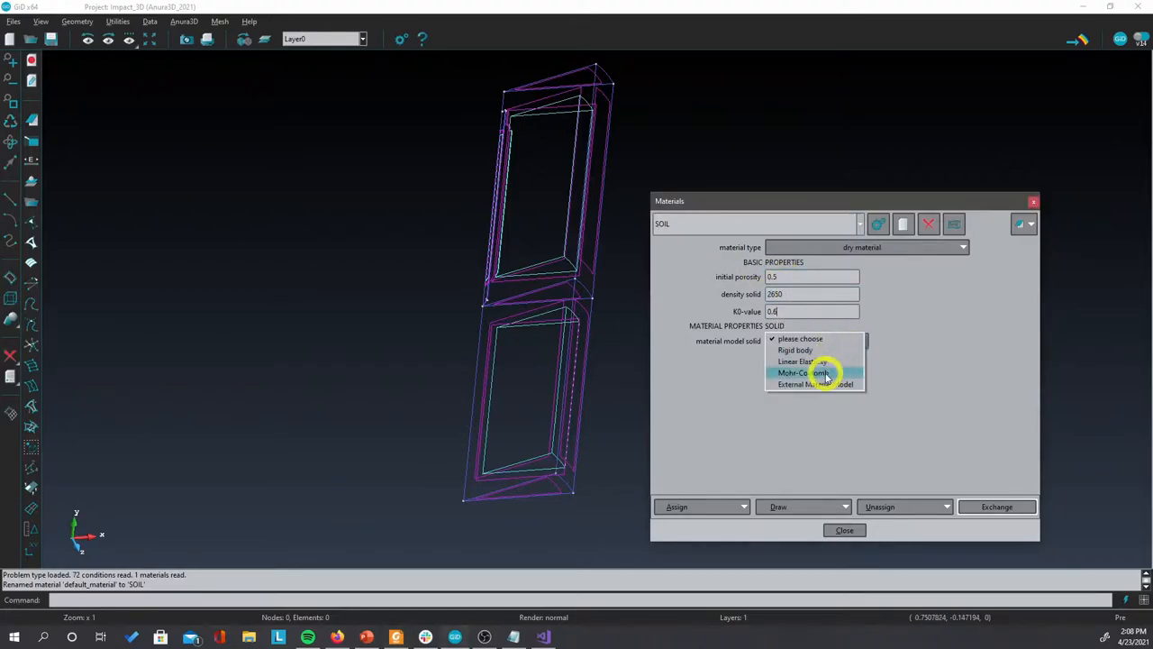
# - Give the SOIL material the Mohr-Coulomb solid model and assign it to the volume
pyautogui.click(802, 371)
pyautogui.write('LBODY')
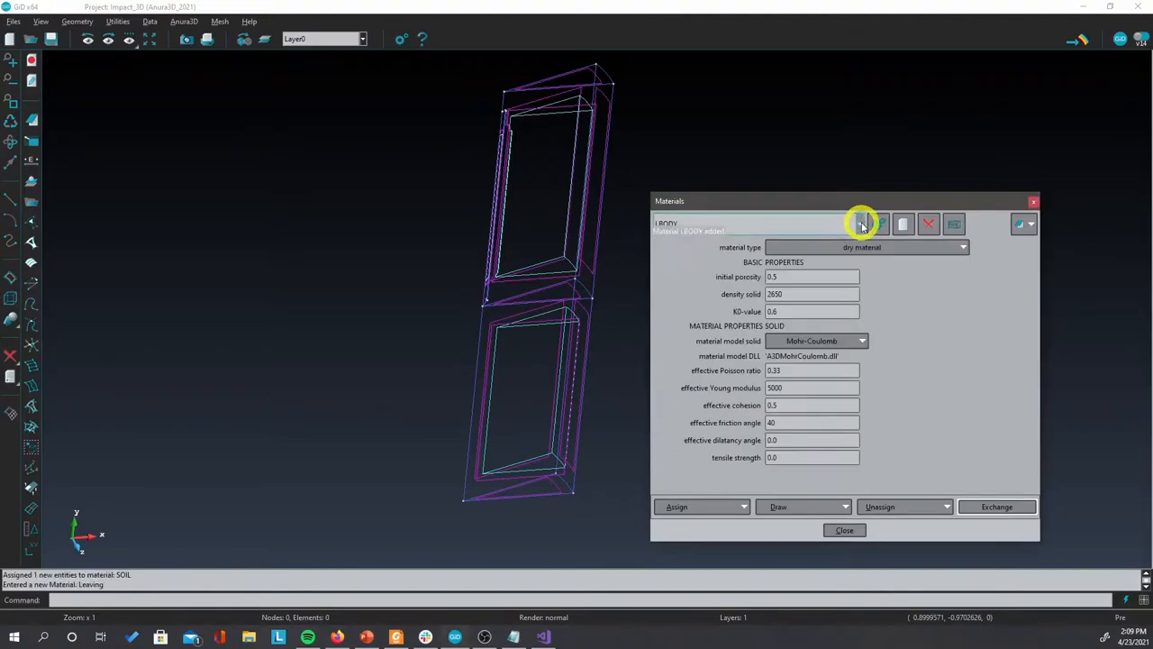
pyautogui.click(861, 341)
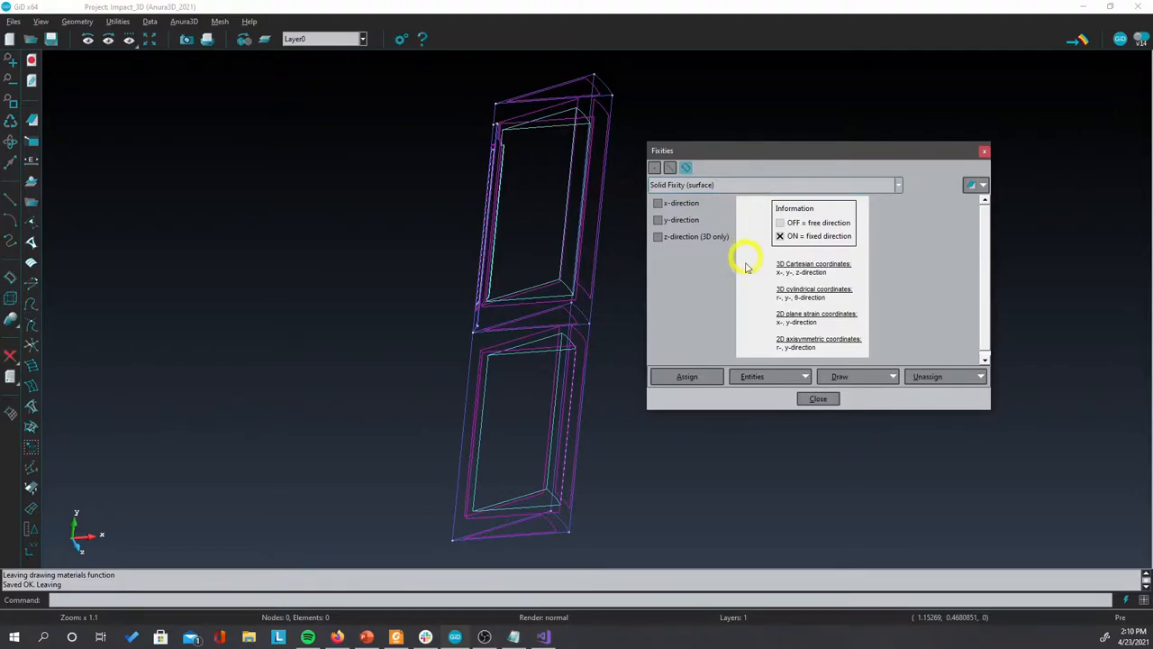
pyautogui.moveTo(782, 299)
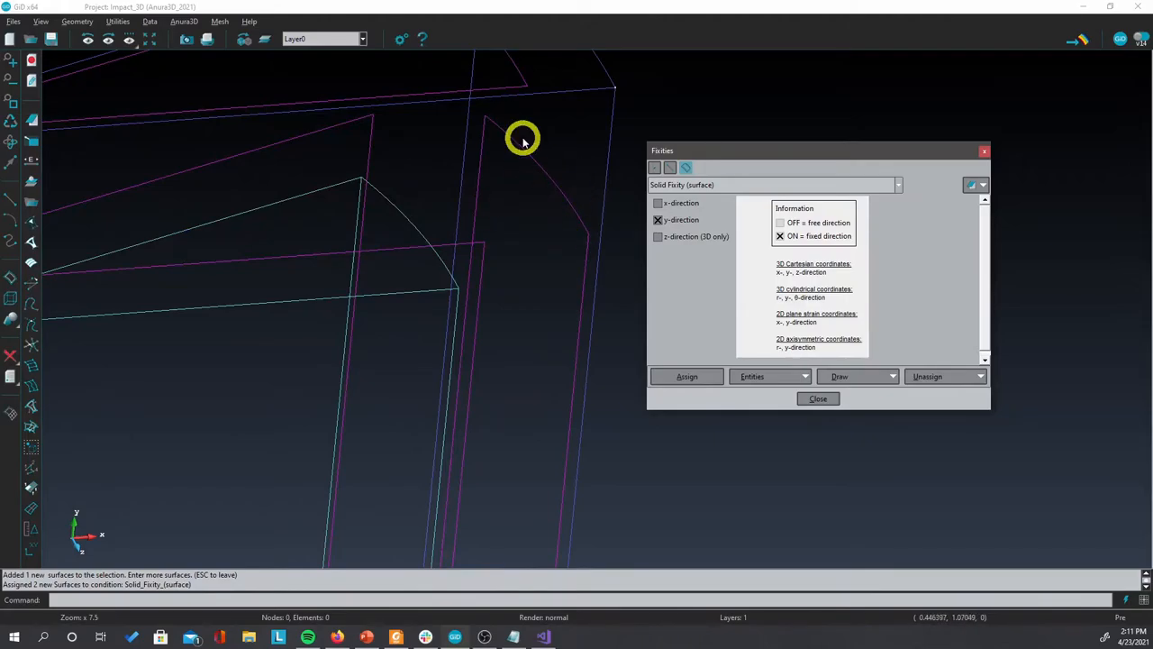
pyautogui.moveTo(542, 169)
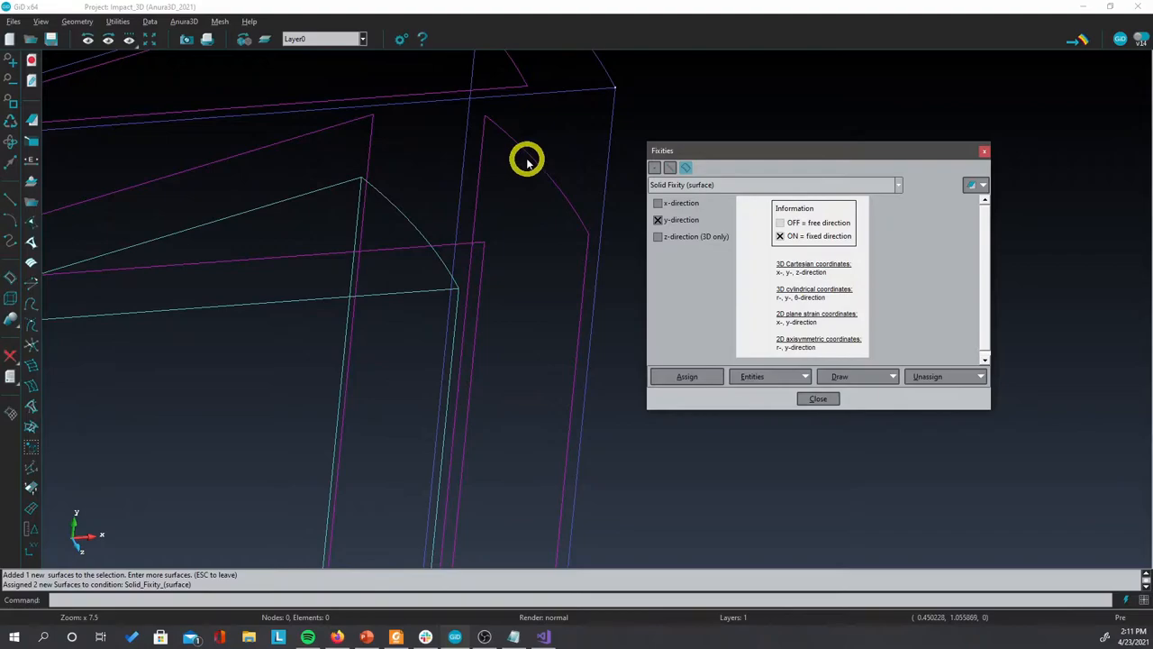
pyautogui.moveTo(534, 197)
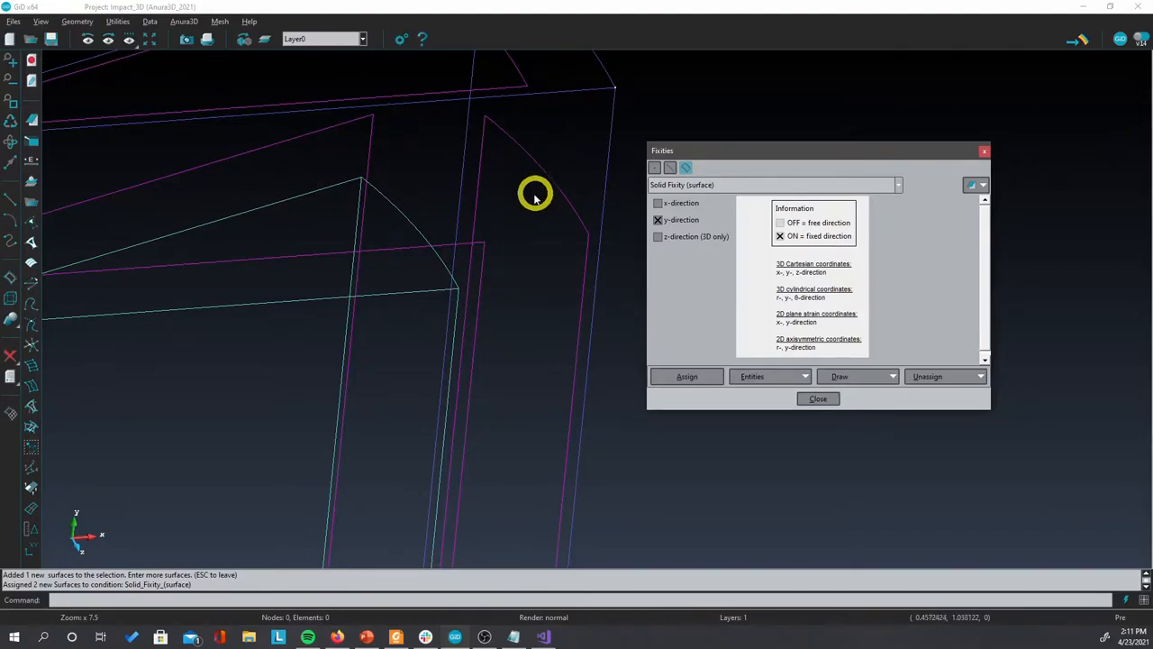
pyautogui.moveTo(494, 200)
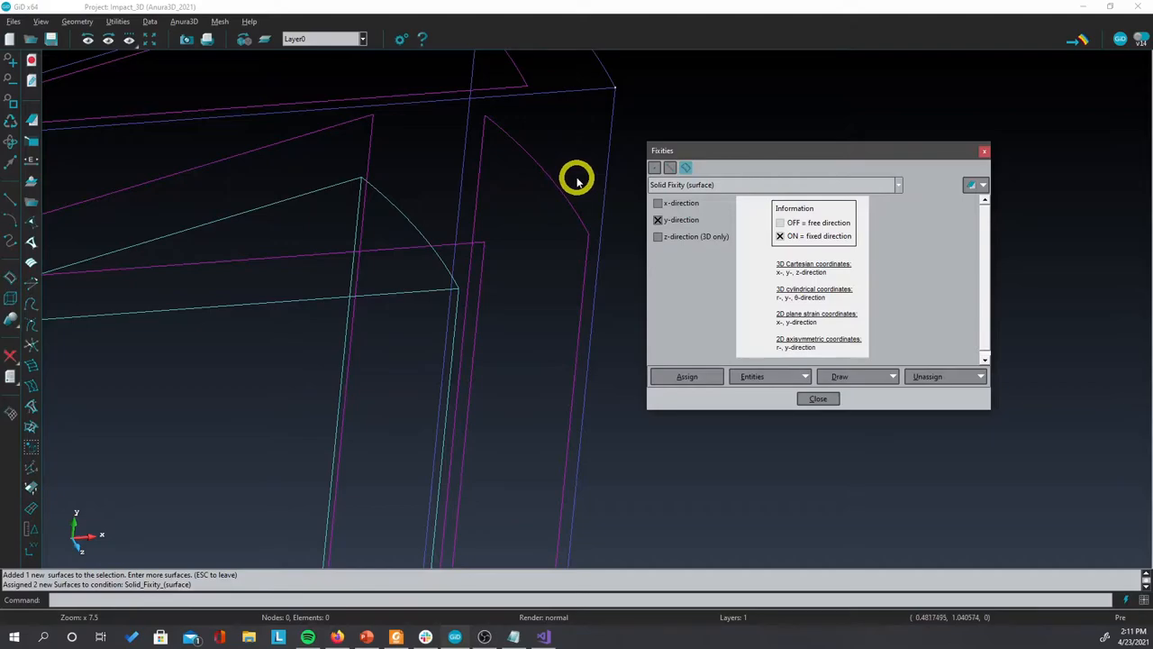
pyautogui.moveTo(573, 198)
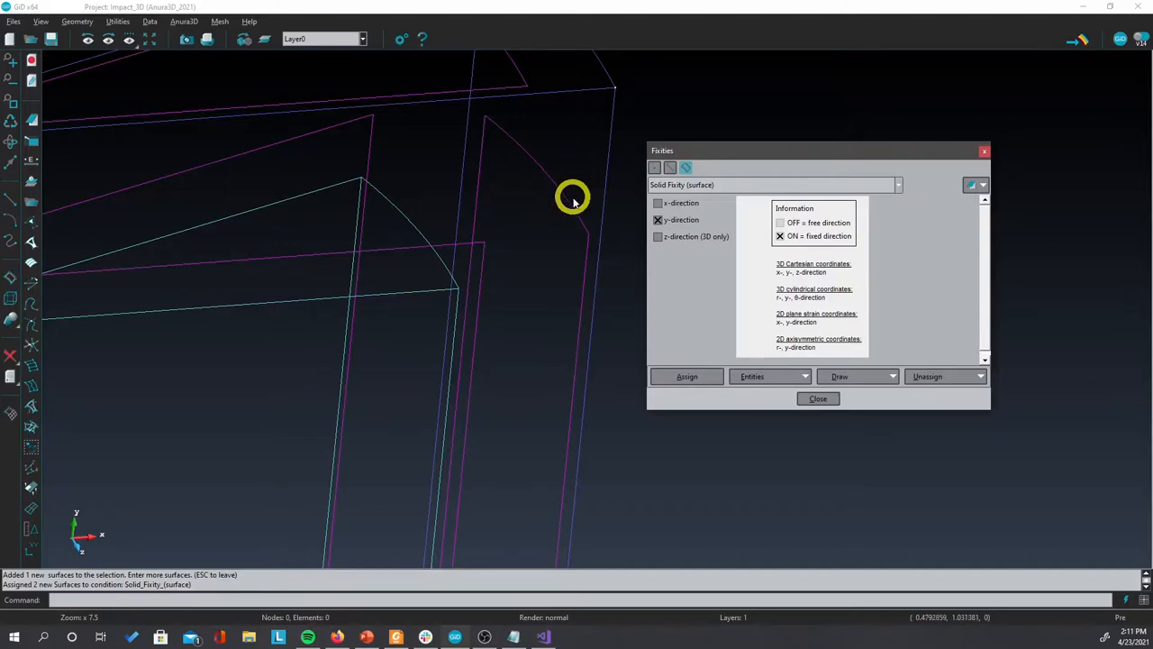
pyautogui.moveTo(523, 140)
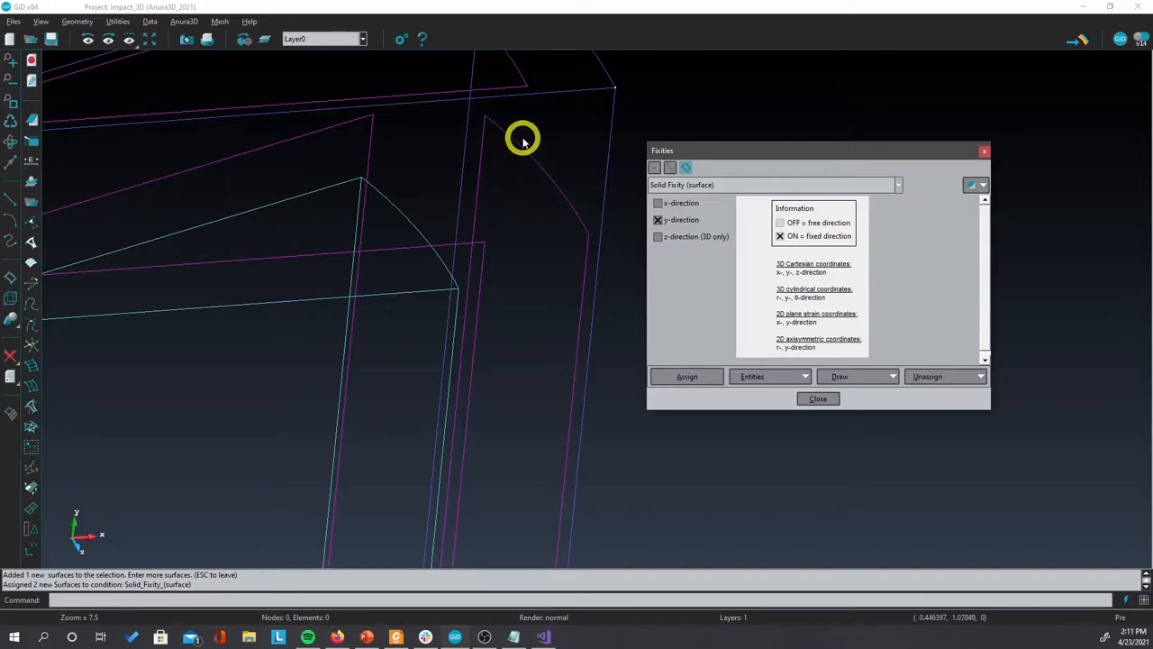
# - Toggle the x-direction checkbox of the solid surface fixity
pyautogui.click(657, 202)
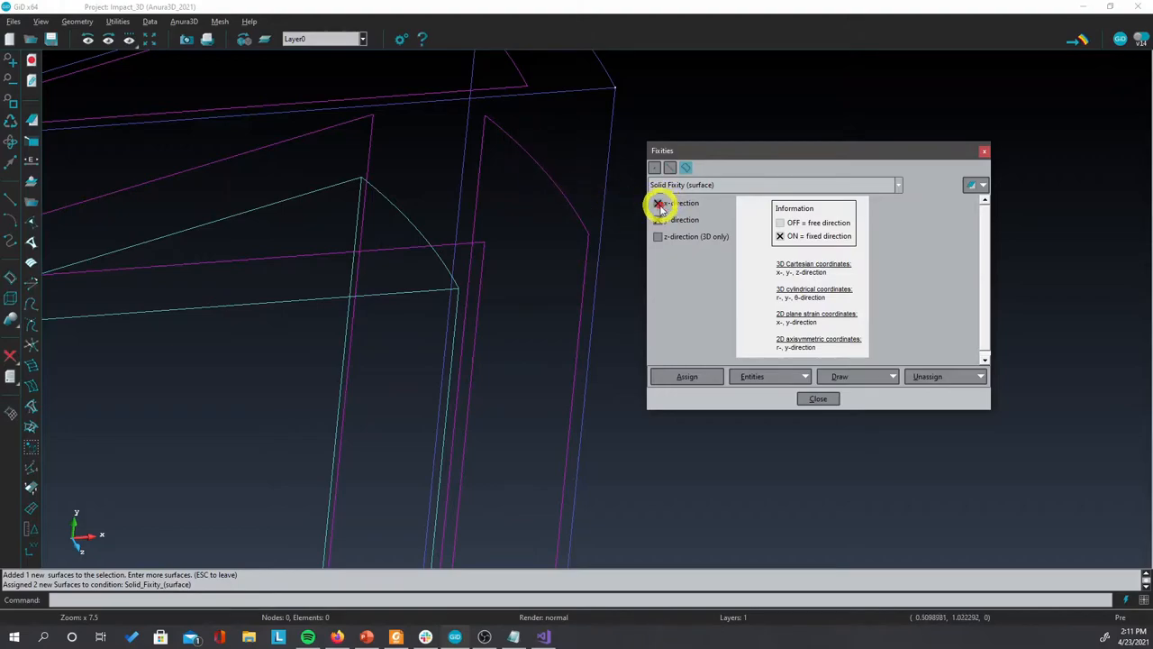
pyautogui.click(658, 202)
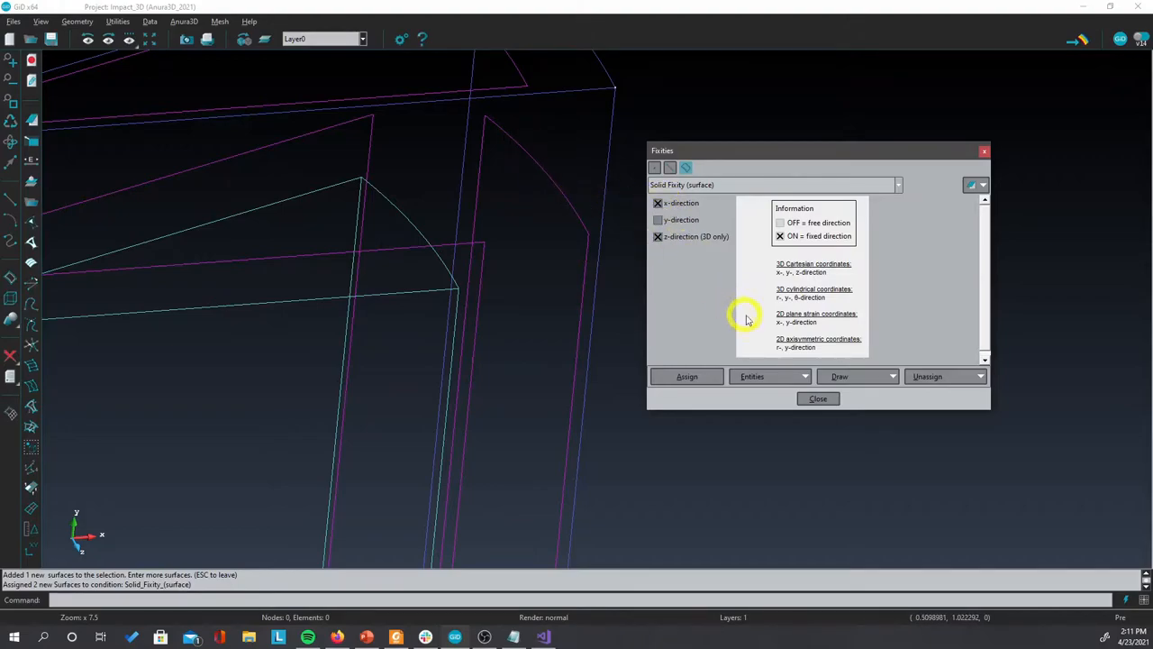
pyautogui.moveTo(800, 307)
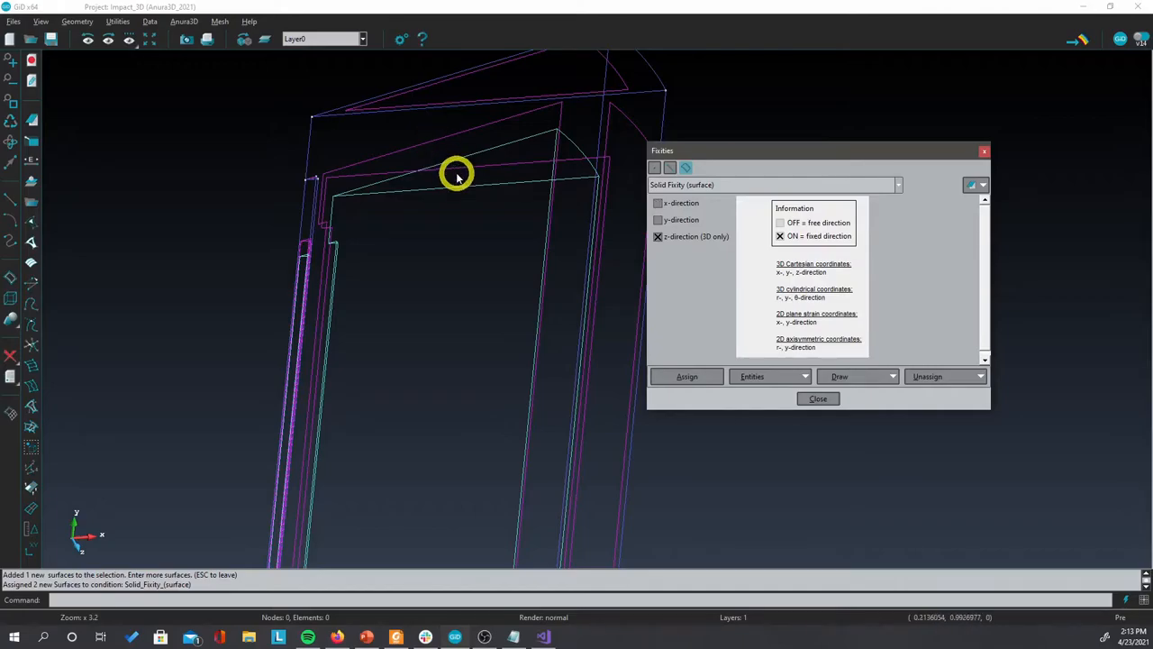
pyautogui.moveTo(454, 134)
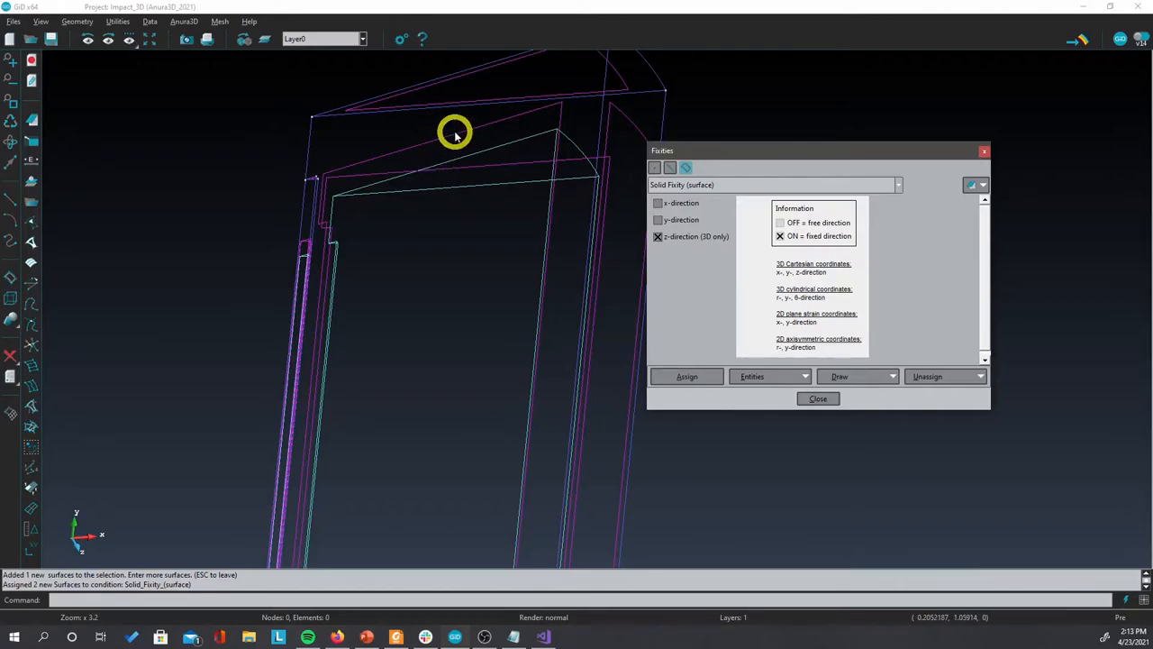
pyautogui.moveTo(465, 153)
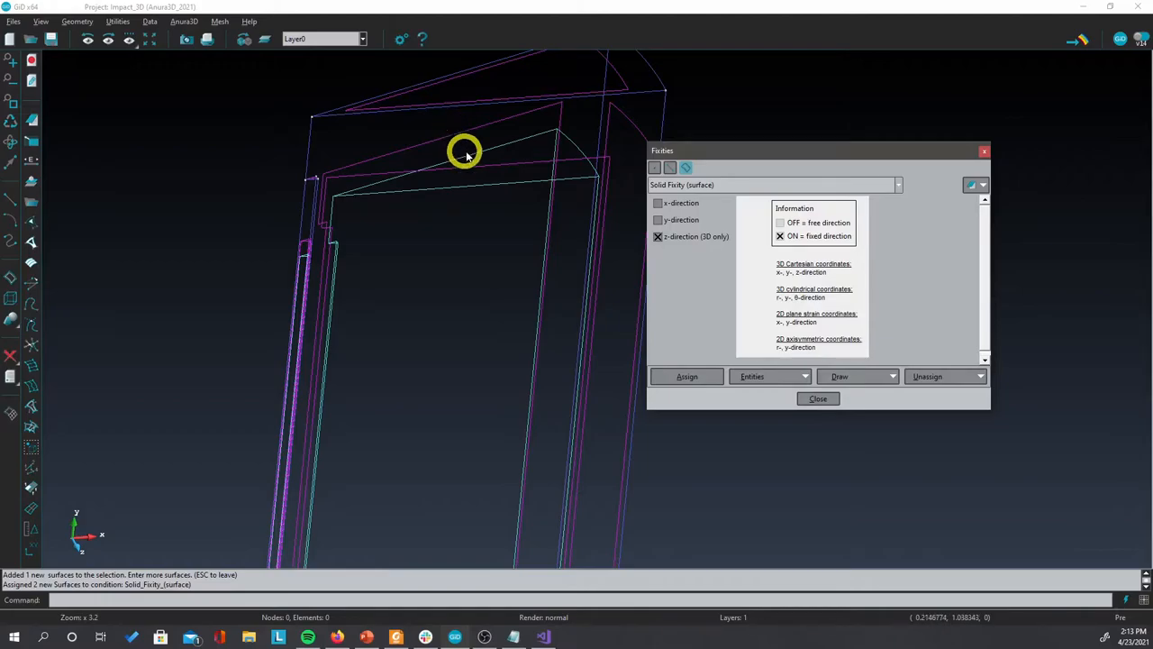
pyautogui.moveTo(465, 146)
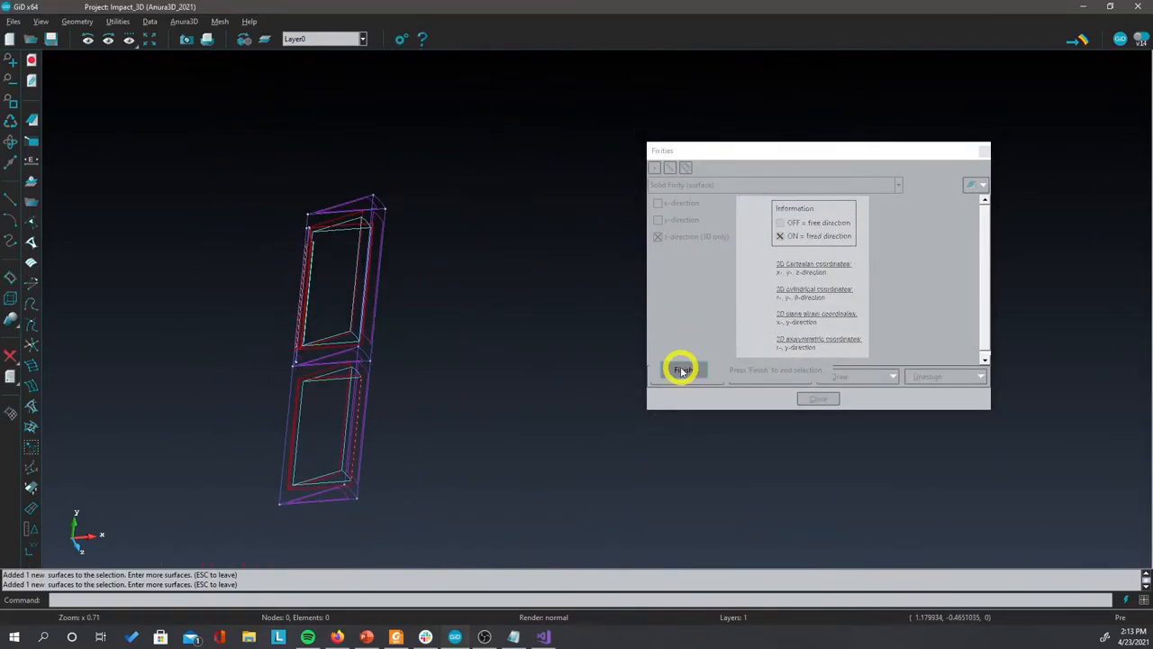
# - Finish assigning surface fixities and rotate the coloured wedge to check them
pyautogui.click(681, 372)
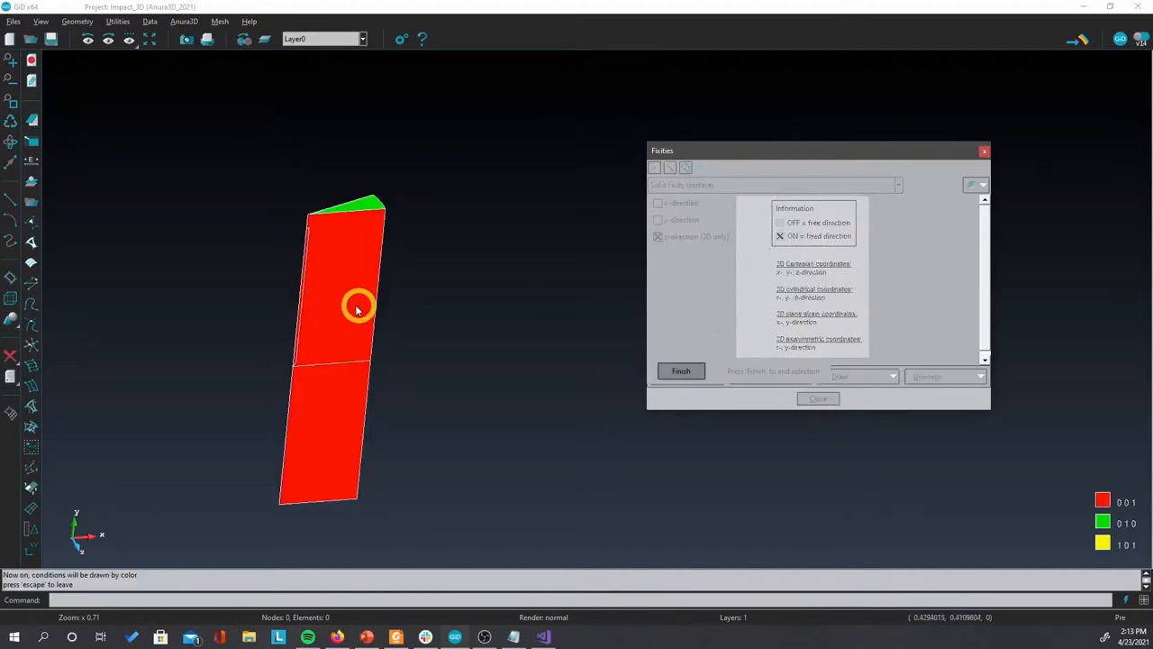
pyautogui.moveTo(359, 306); pyautogui.dragTo(508, 290)
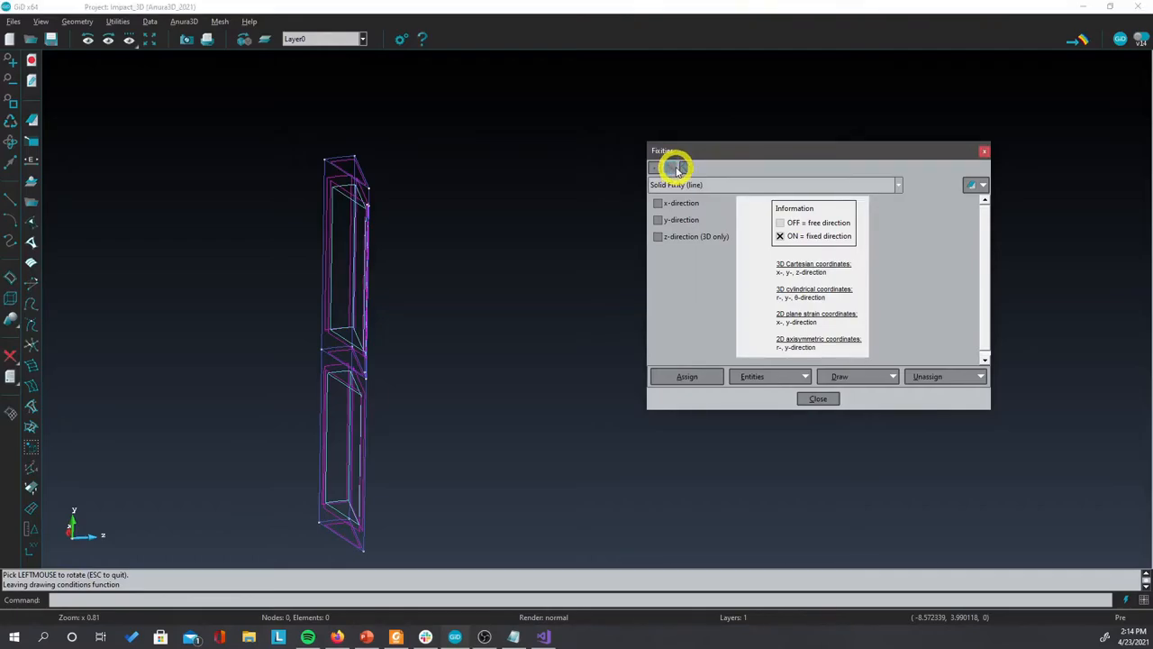
pyautogui.moveTo(375, 251)
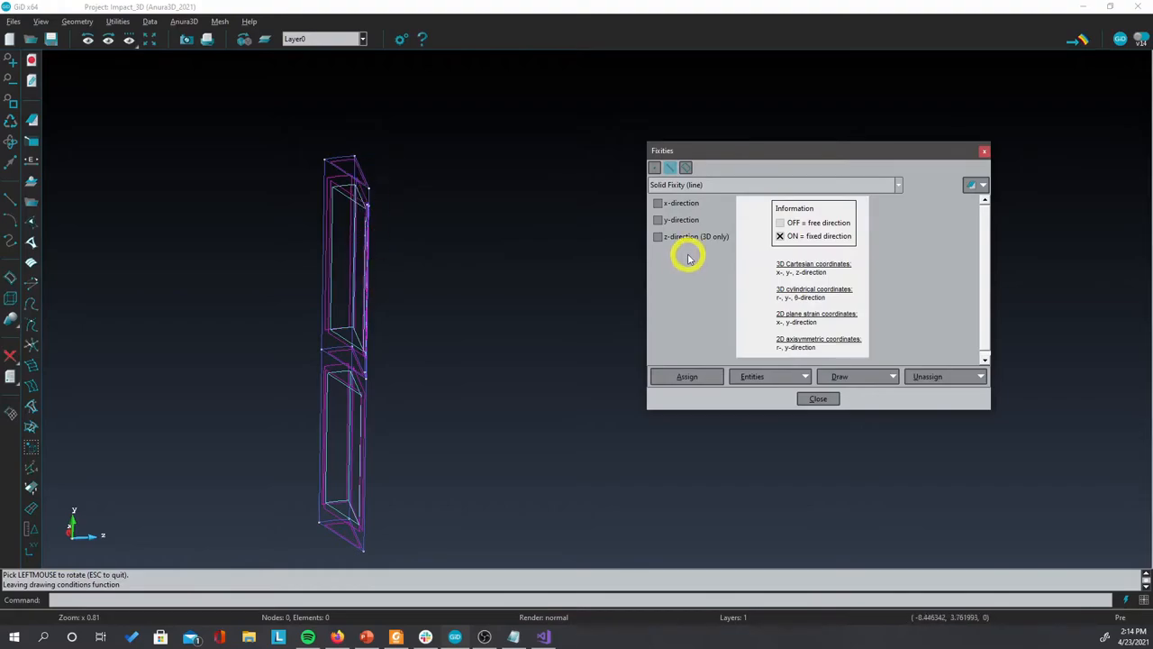
pyautogui.moveTo(686, 205)
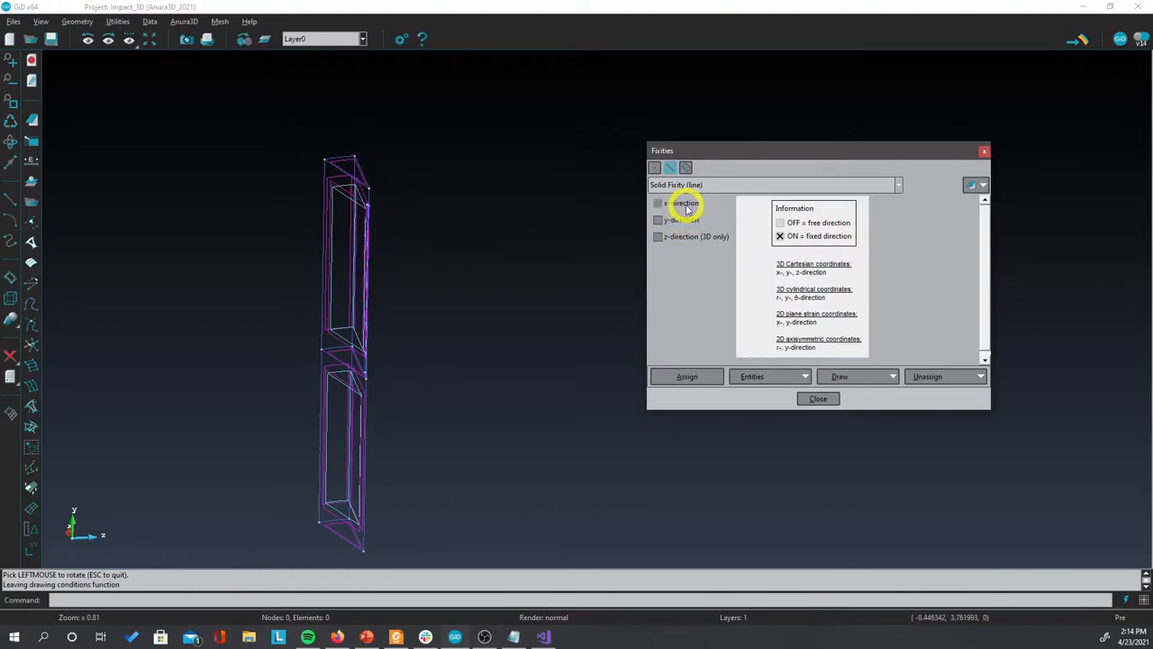
# - Assign an x-direction solid line fixity to an edge of the wedge
pyautogui.click(658, 202)
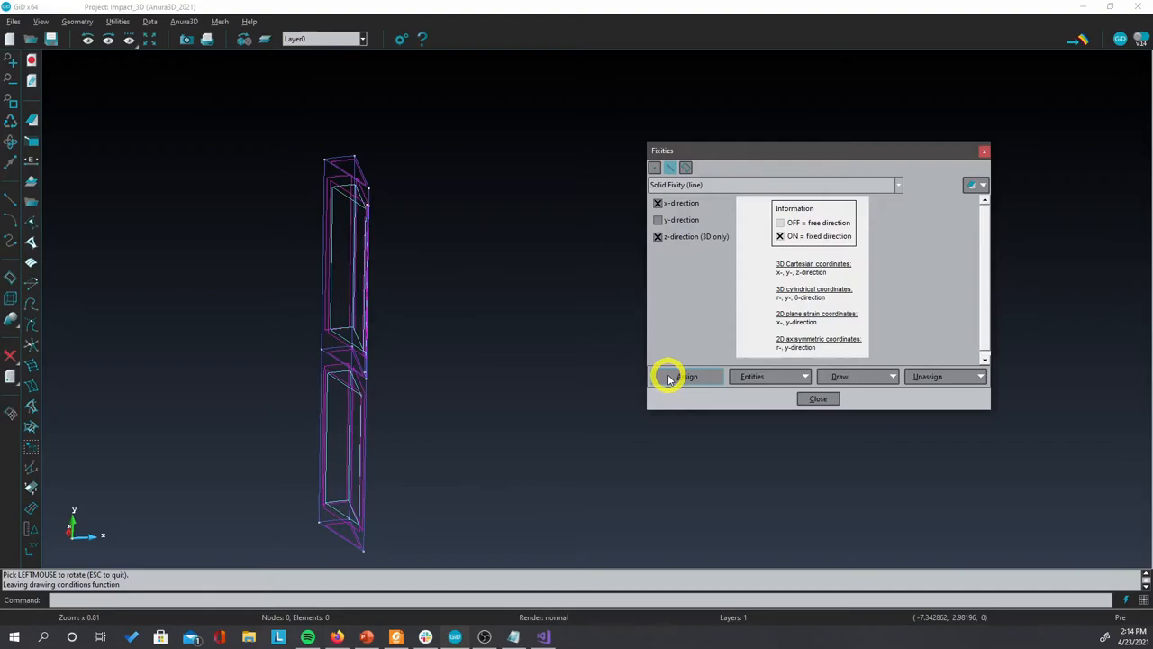
pyautogui.click(685, 376)
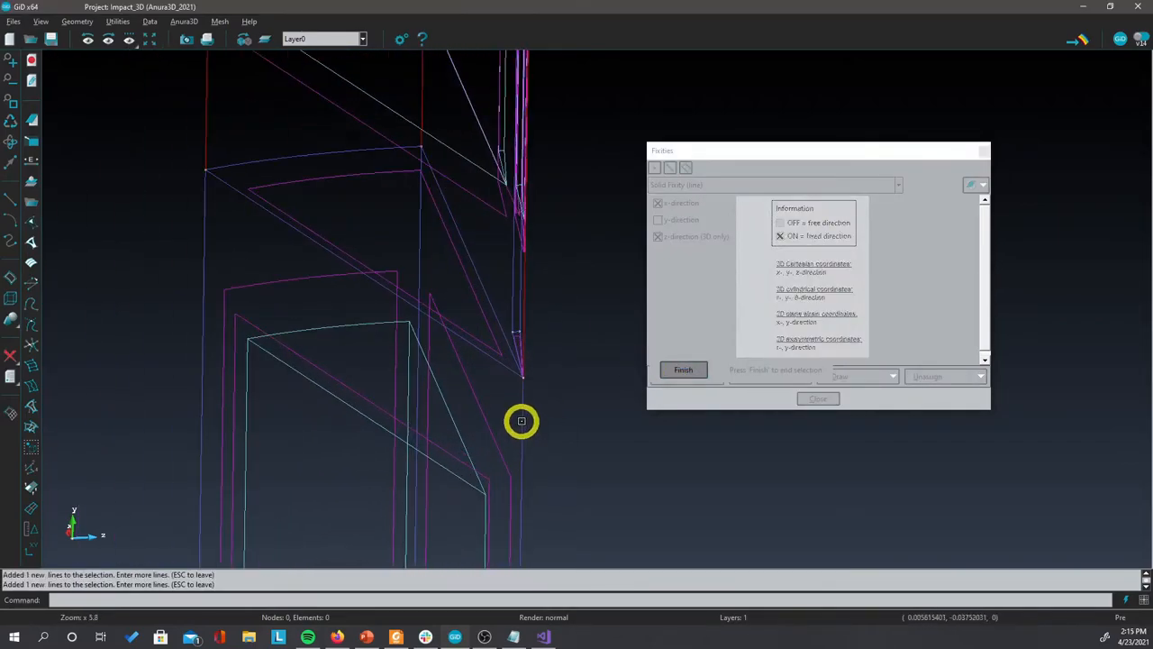
pyautogui.scroll(-3)
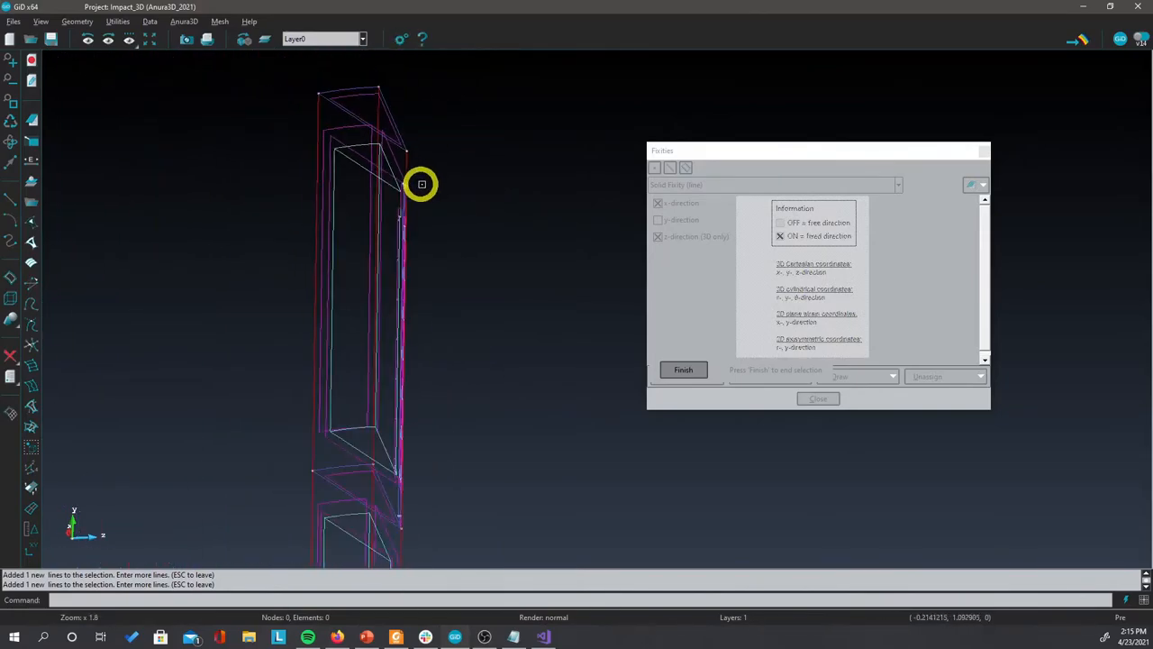
pyautogui.click(683, 369)
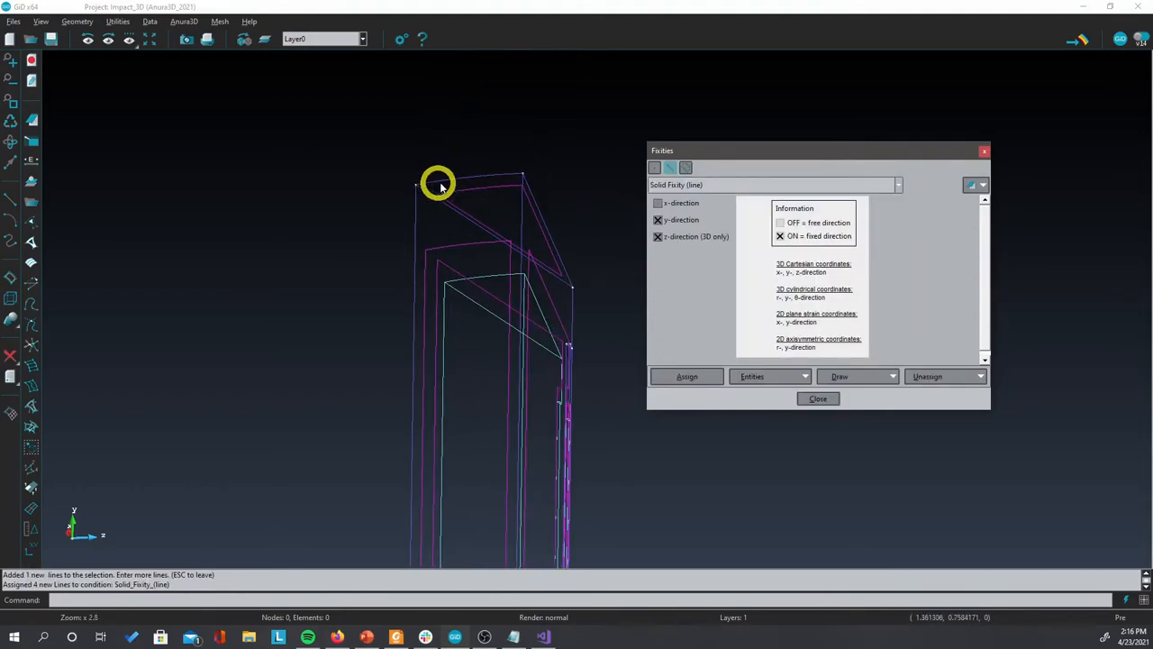
pyautogui.moveTo(515, 180)
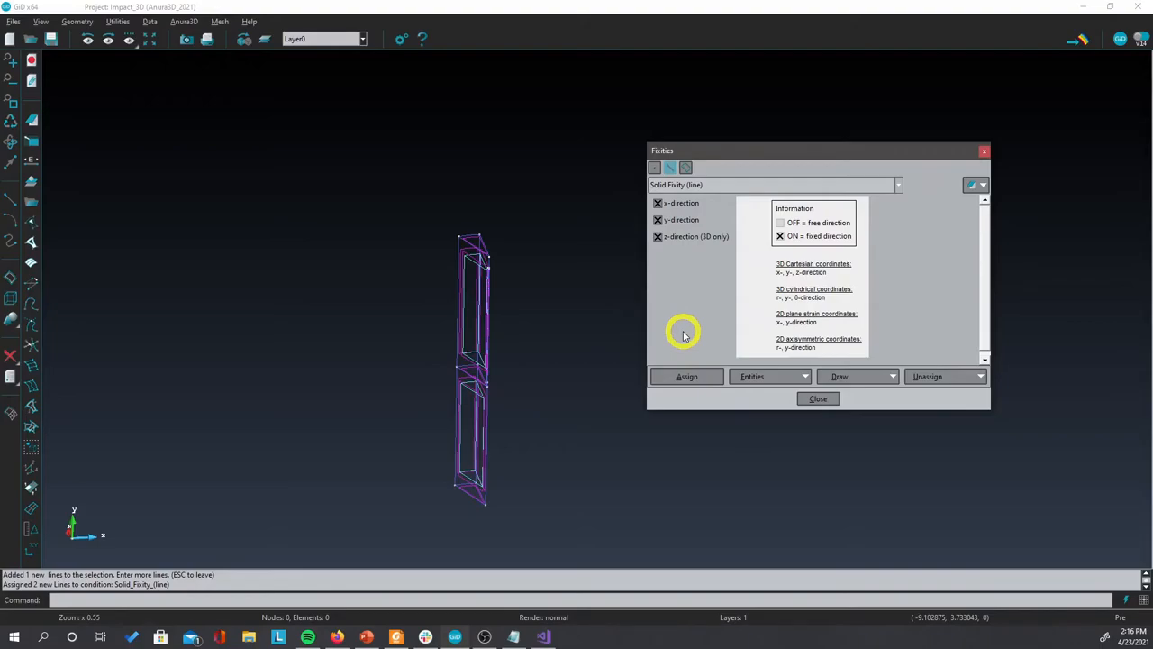
pyautogui.moveTo(683, 337)
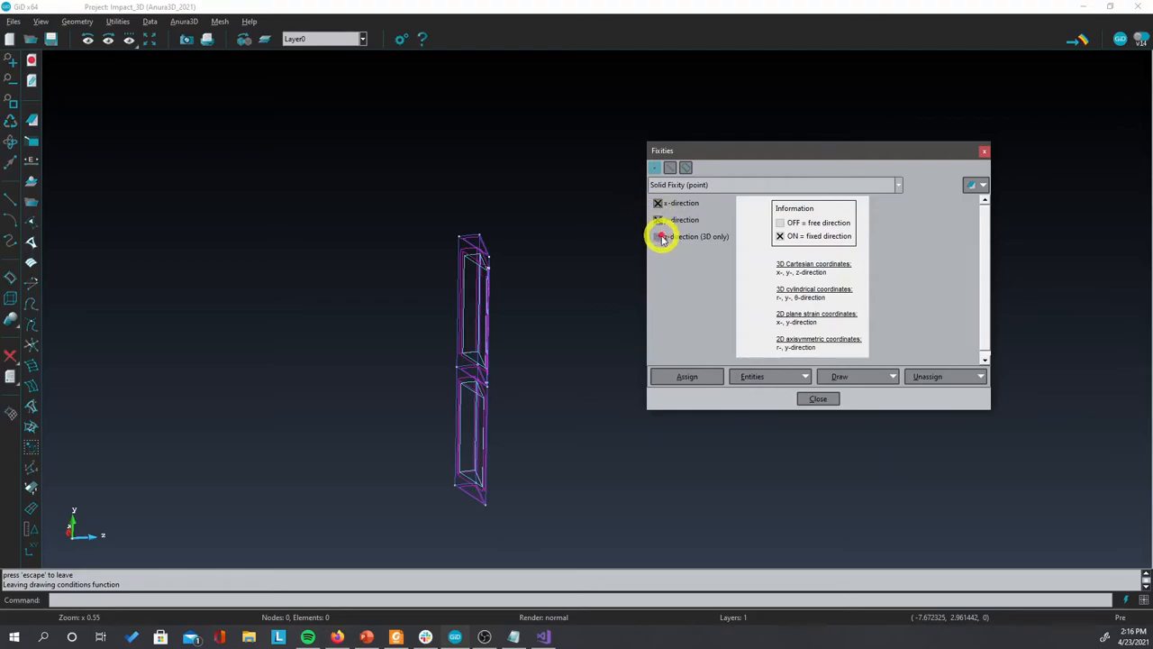
# - Assign a z-direction solid point fixity to a base corner point of the wedge
pyautogui.click(660, 236)
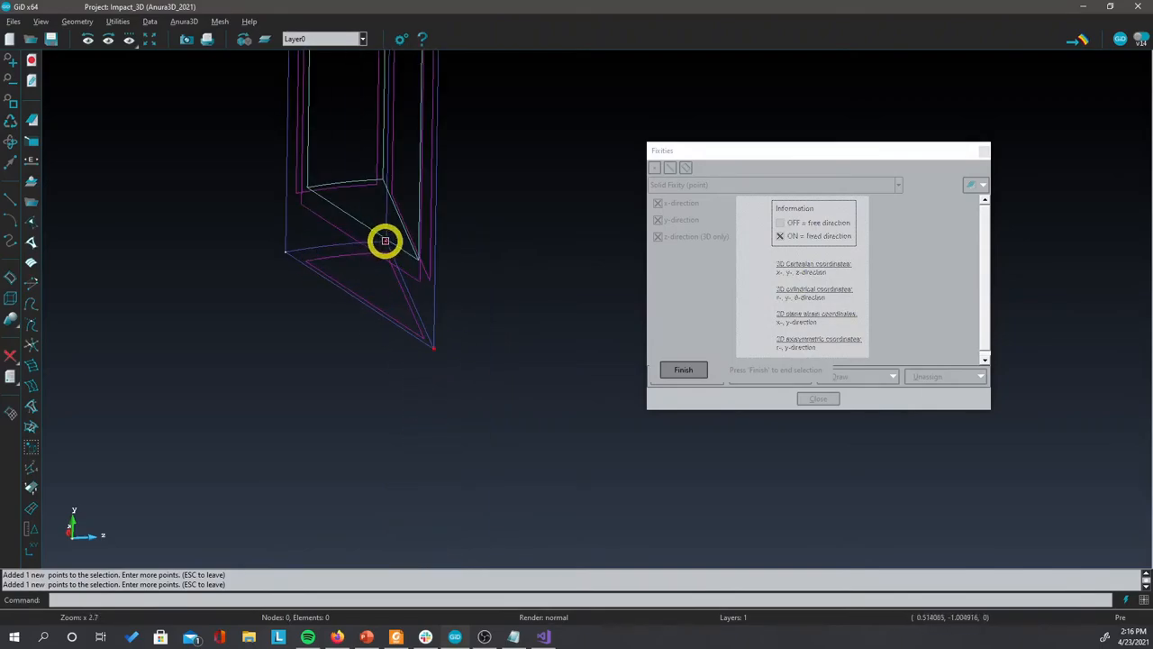
pyautogui.click(683, 369)
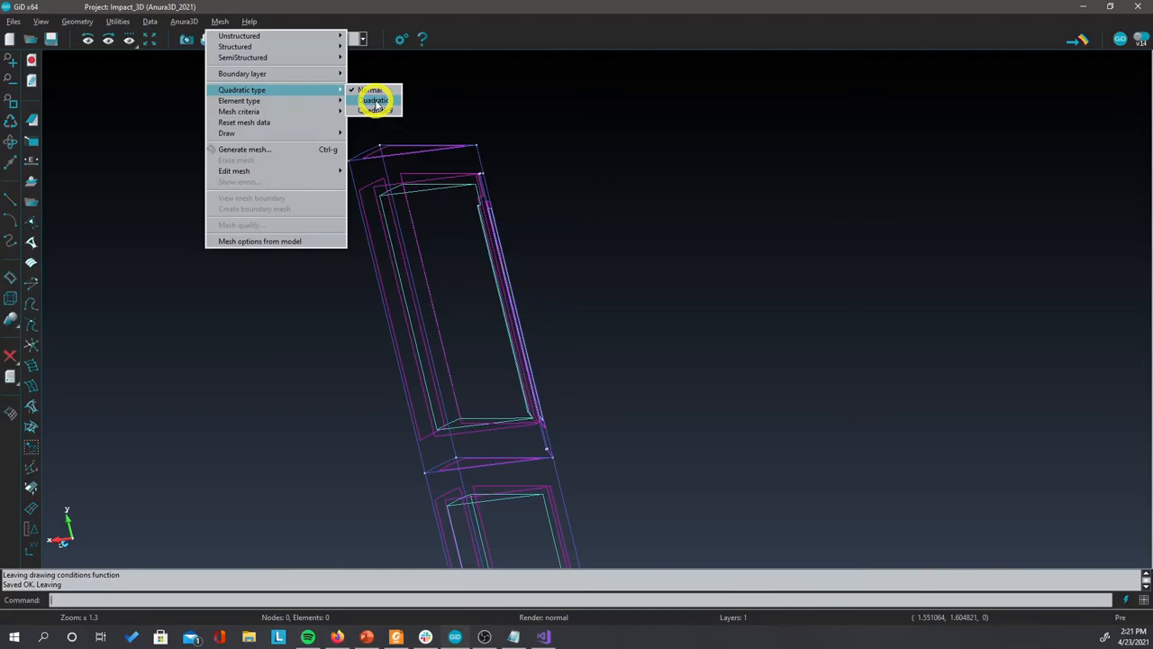
# - Generate a quadratic mesh with default size and enter the Anura3D calculation data settings
pyautogui.click(245, 148)
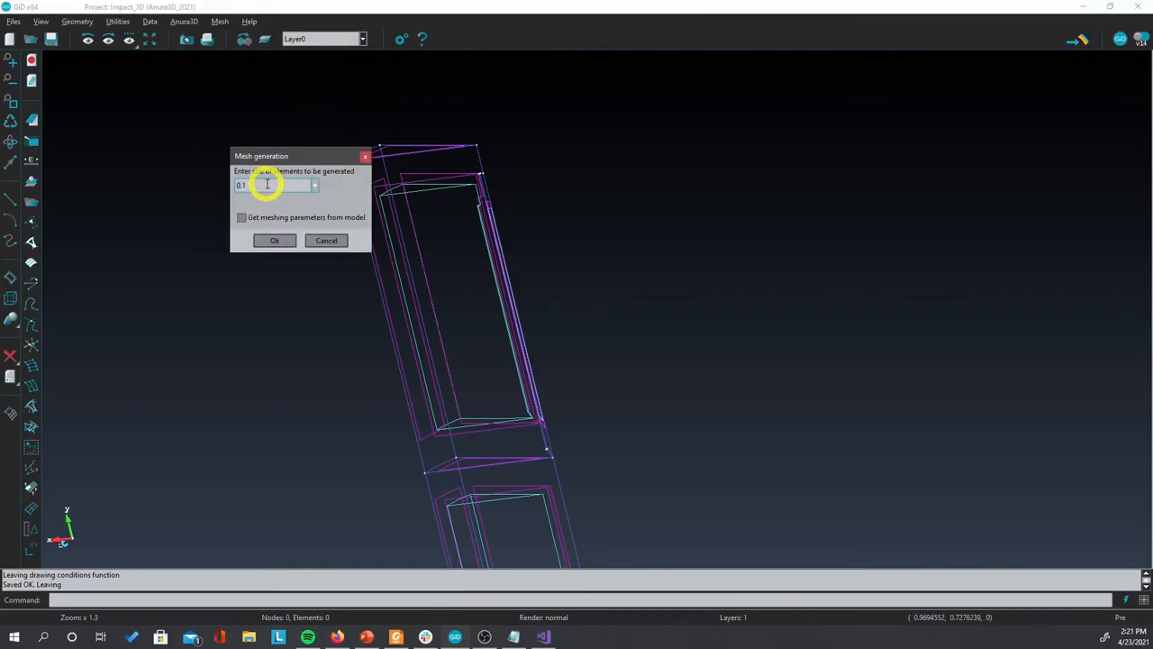
pyautogui.click(274, 240)
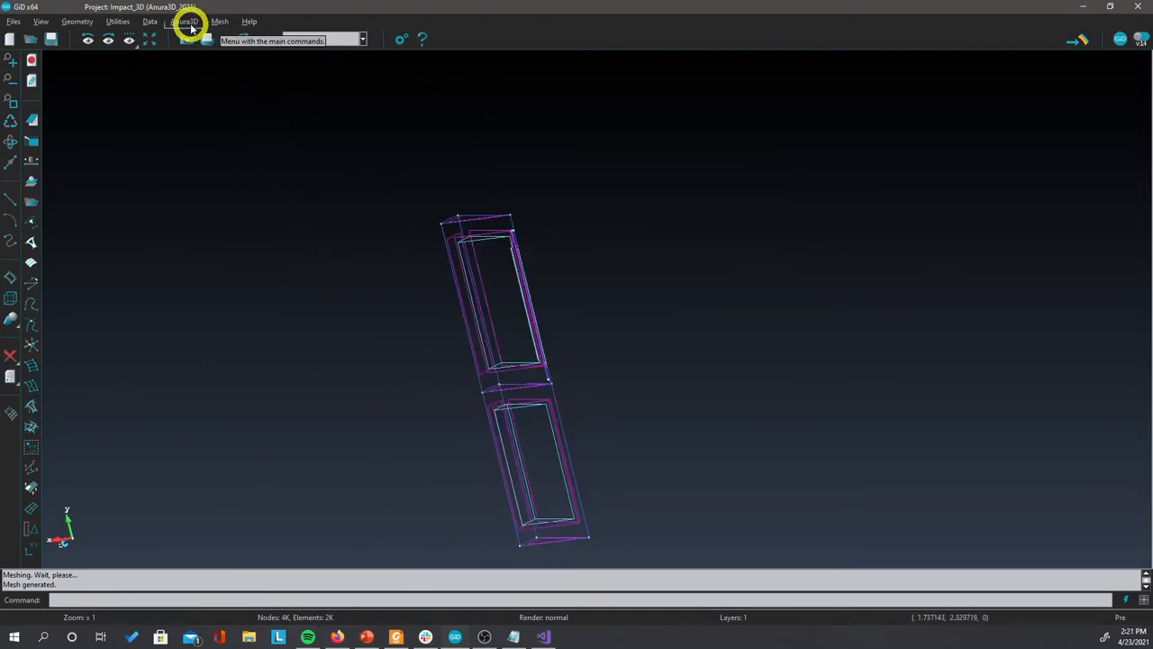
pyautogui.click(184, 22)
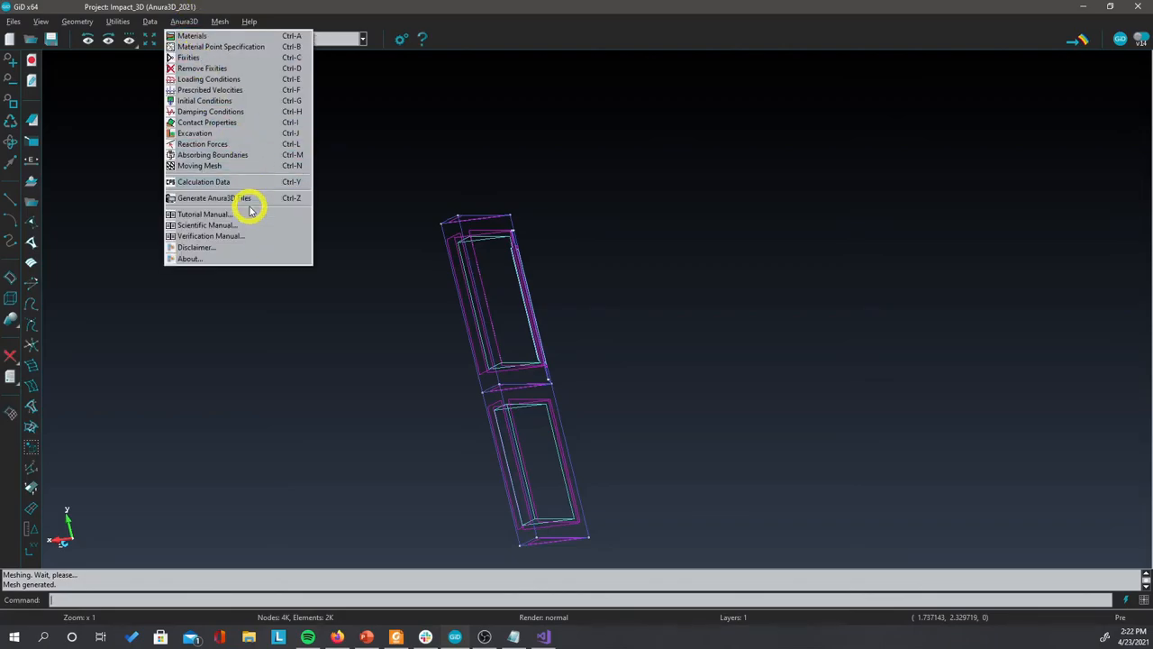
pyautogui.click(204, 180)
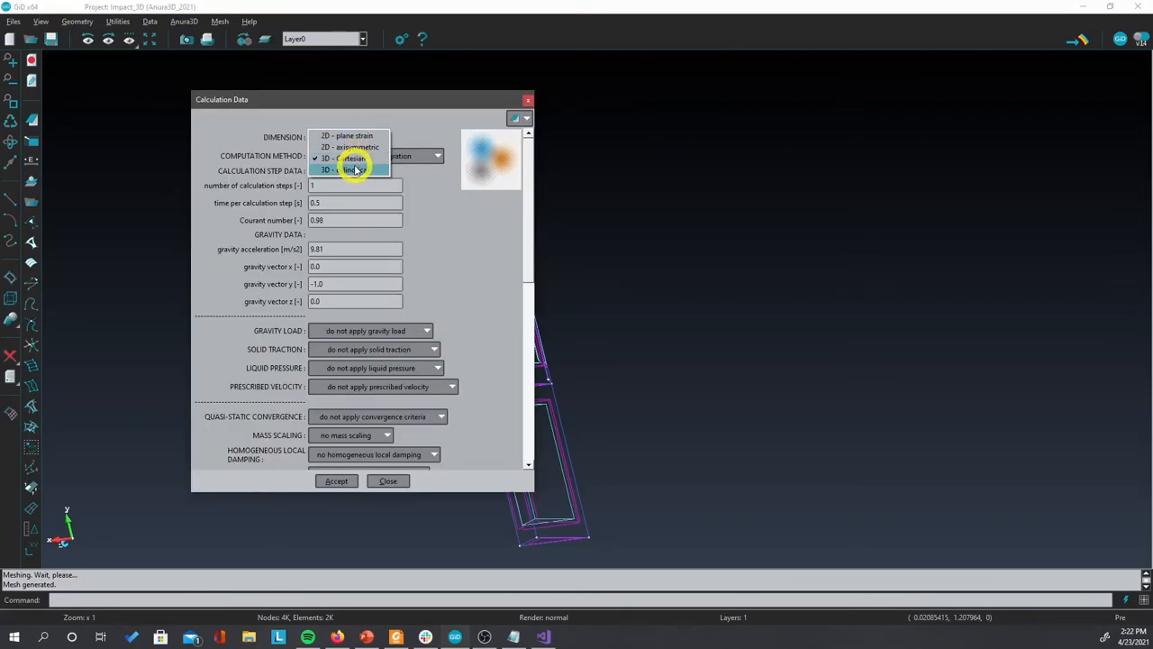